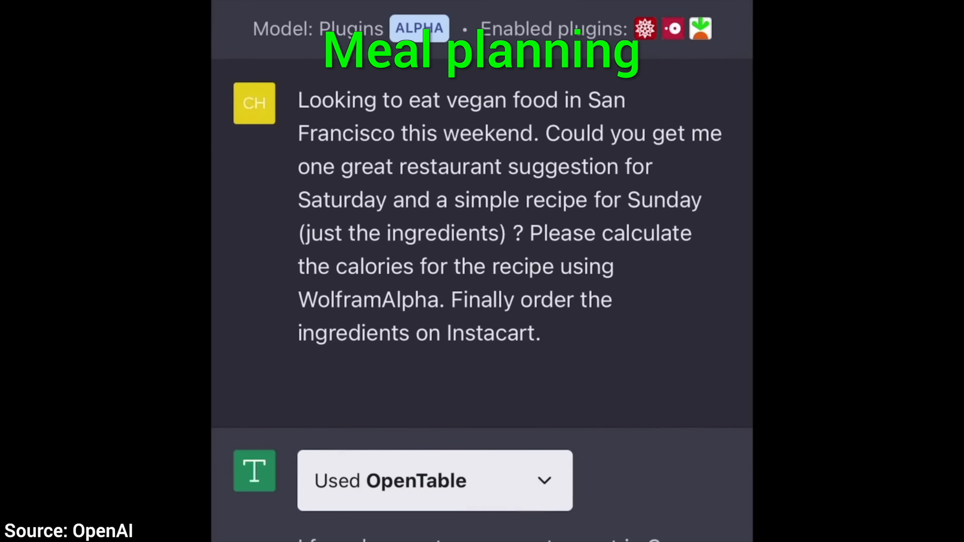
Scroll through the demo chats and ask to tint the image a little light green.
{"action": "scroll", "scroll_direction": "down", "scroll_amount": 3}
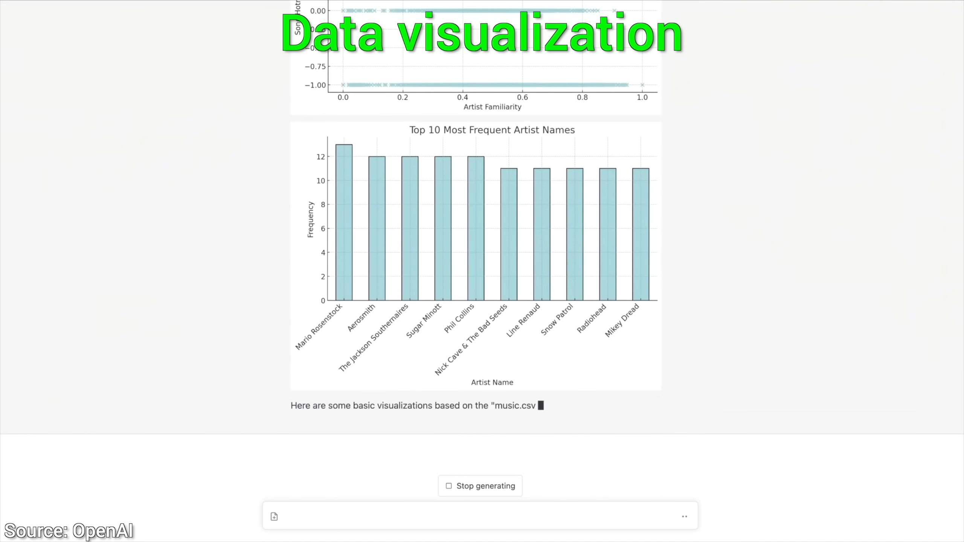
{"action": "scroll", "scroll_direction": "down", "scroll_amount": 3}
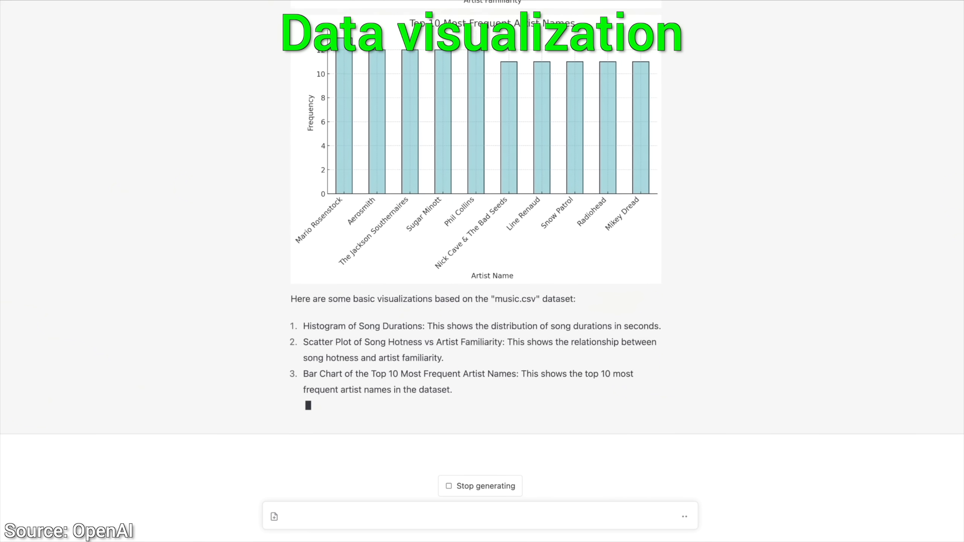
{"action": "type", "text": "please tint it a little light green"}
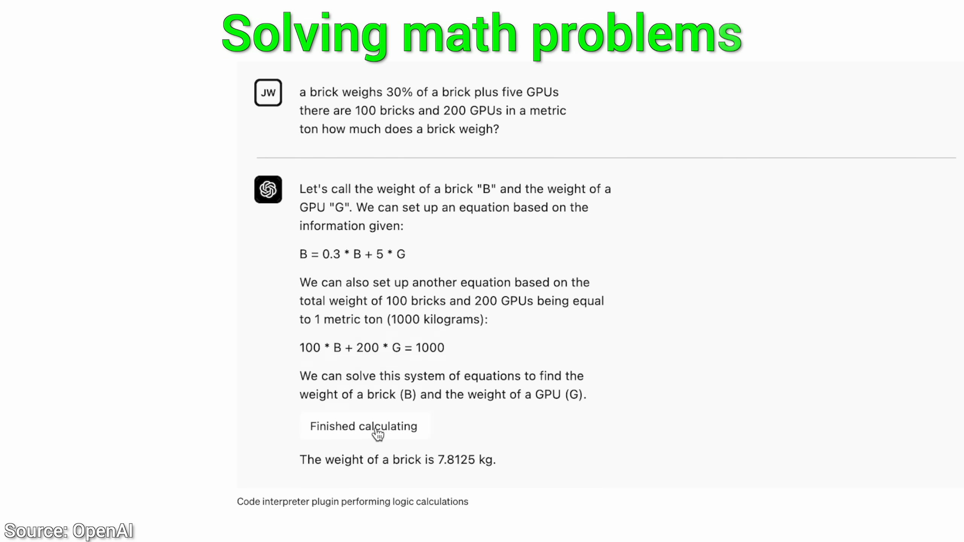
Start a new chat and run the query 'integrate x^2 sin^3 x dx'.
{"action": "left_click", "coordinate": [363, 426]}
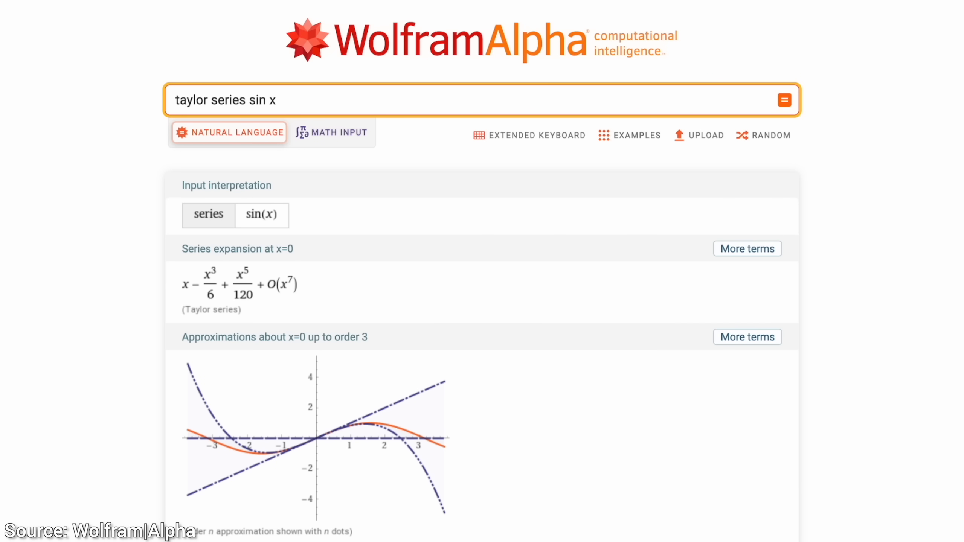
{"action": "type", "text": "integrate x^2 sin^3 x dx"}
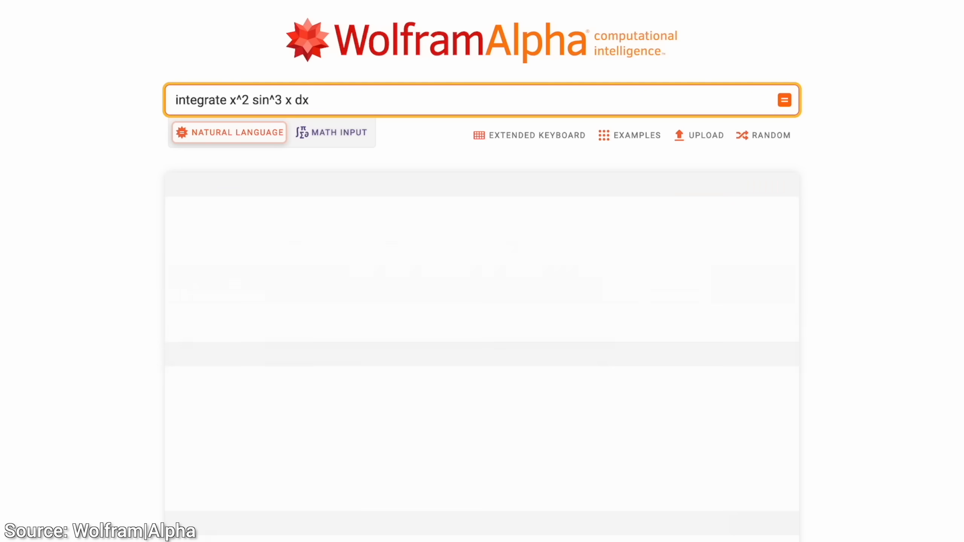
{"action": "left_click", "coordinate": [783, 99]}
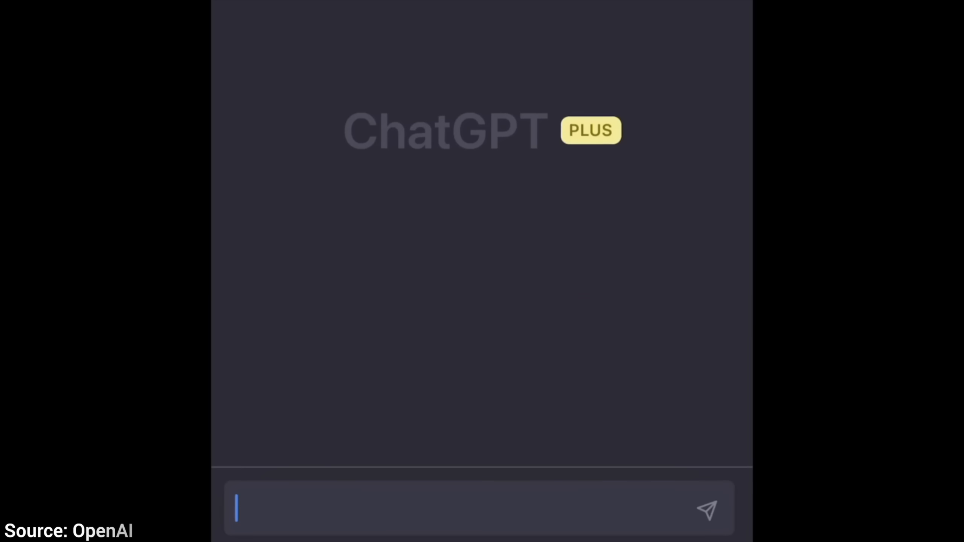
Request a vegan San Francisco weekend plan and read the OpenTable and Wolfram|Alpha replies.
{"action": "type", "text": "Looking to eat vegan food in San Francisco this weekend. Could you get me one great restaurant suggestion for Saturday and a simple recipe for Sunday (just the ingredients) ? Please calculate the calories for the recipe using WolframAlpha. Finally order the ingredients on Instacart."}
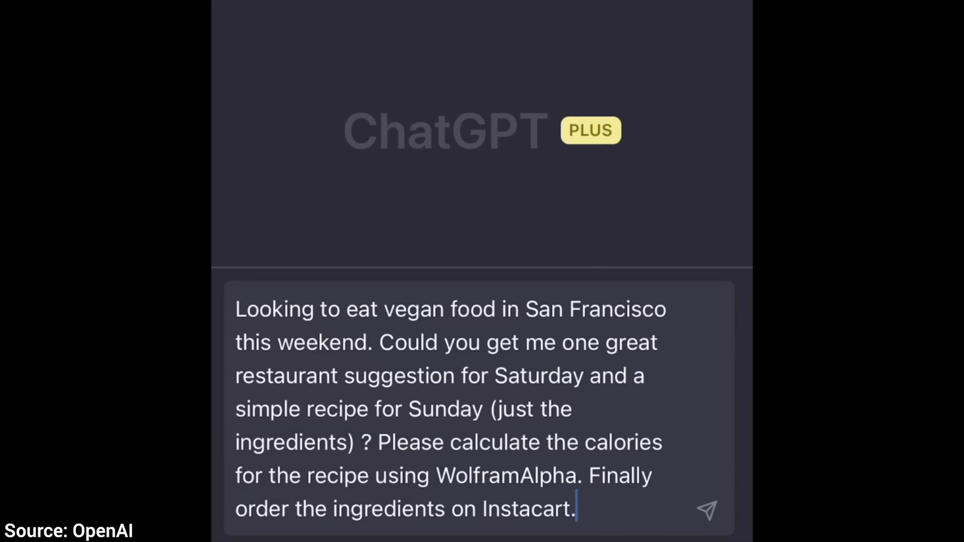
{"action": "left_click", "coordinate": [706, 509]}
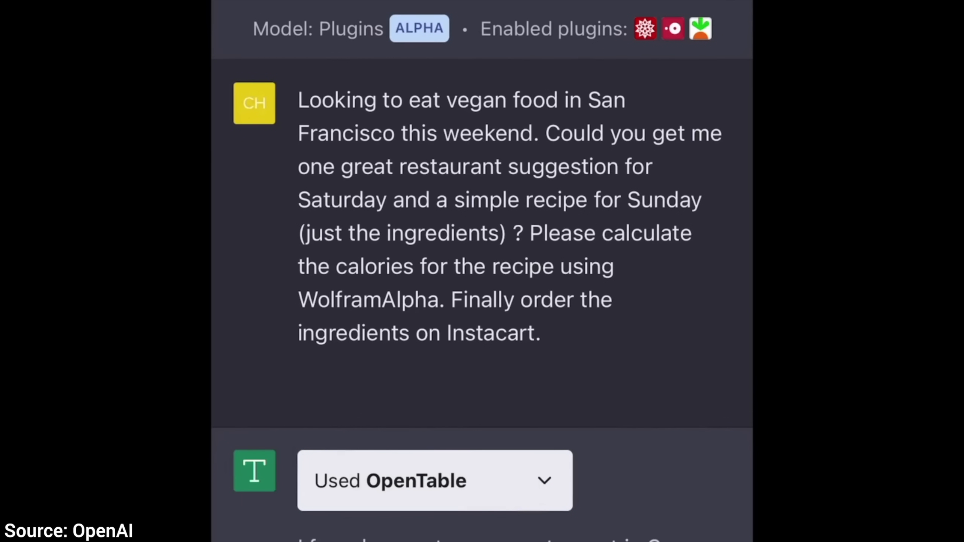
{"action": "scroll", "scroll_direction": "down", "scroll_amount": 3}
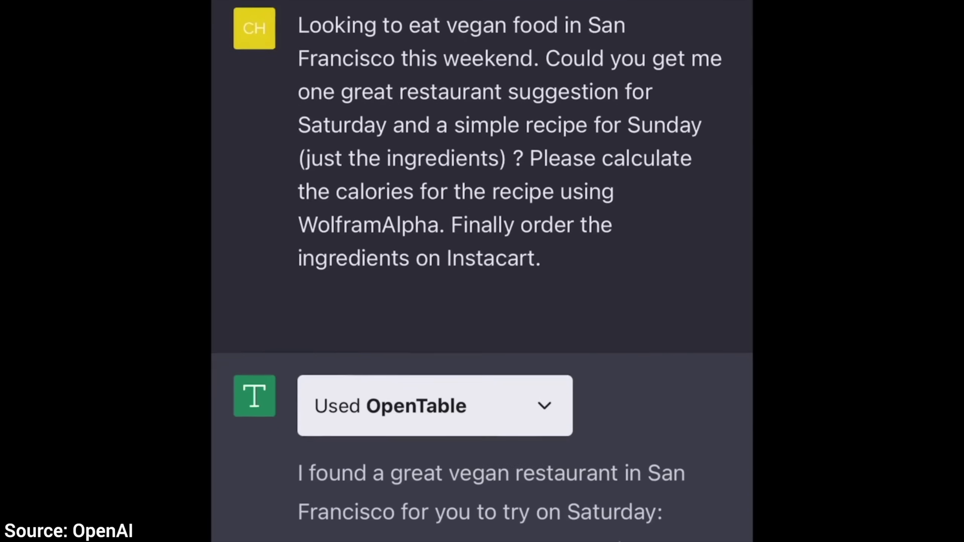
{"action": "scroll", "scroll_direction": "down", "scroll_amount": 3}
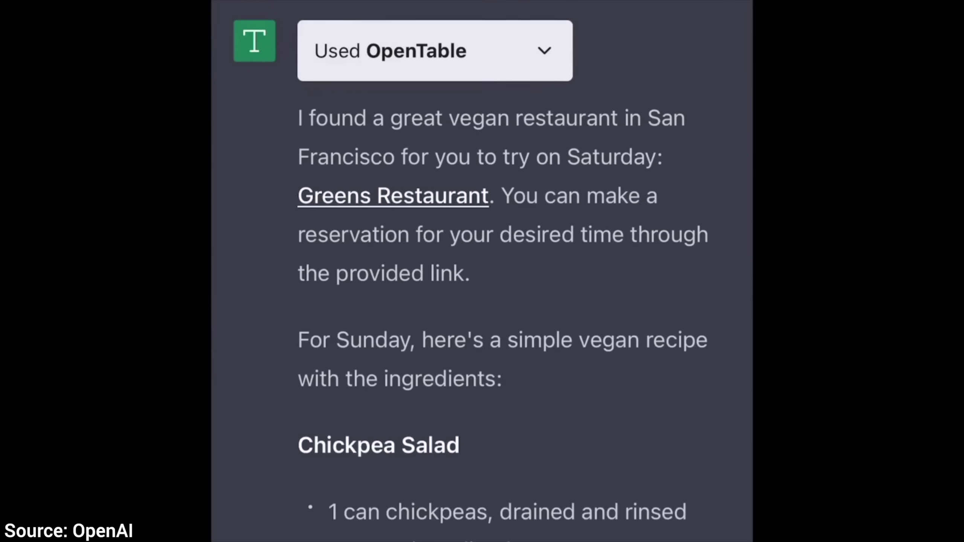
{"action": "scroll", "scroll_direction": "down", "scroll_amount": 3}
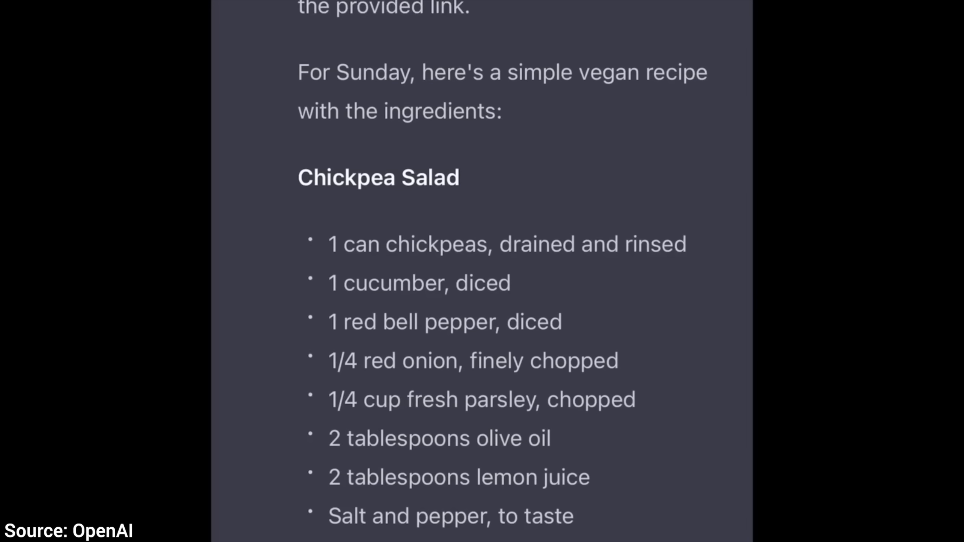
{"action": "scroll", "scroll_direction": "down", "scroll_amount": 3}
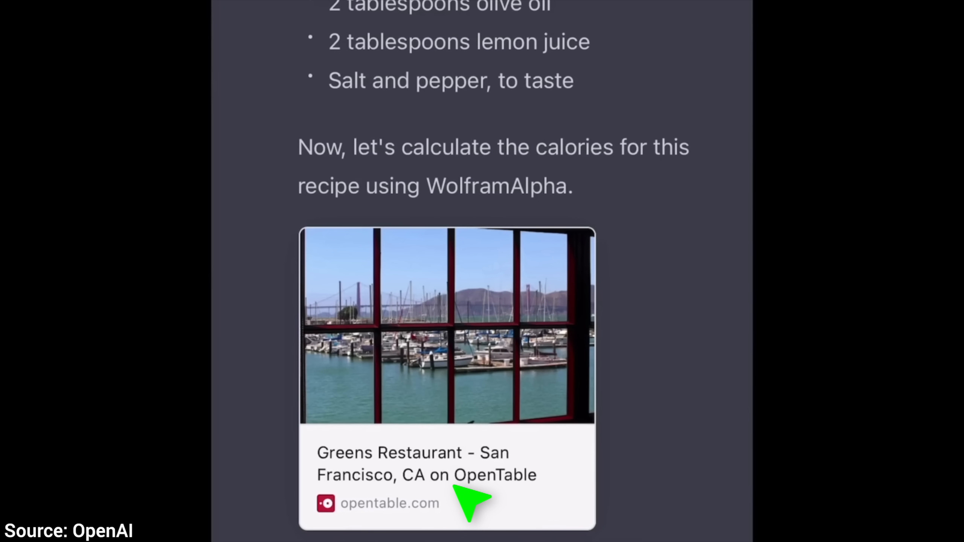
{"action": "scroll", "scroll_direction": "down", "scroll_amount": 3}
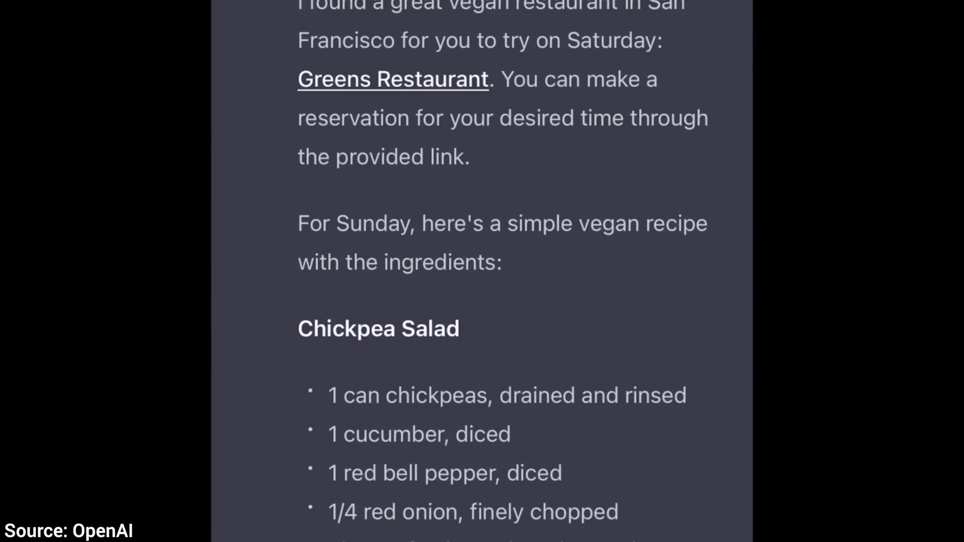
{"action": "scroll", "scroll_direction": "down", "scroll_amount": 3}
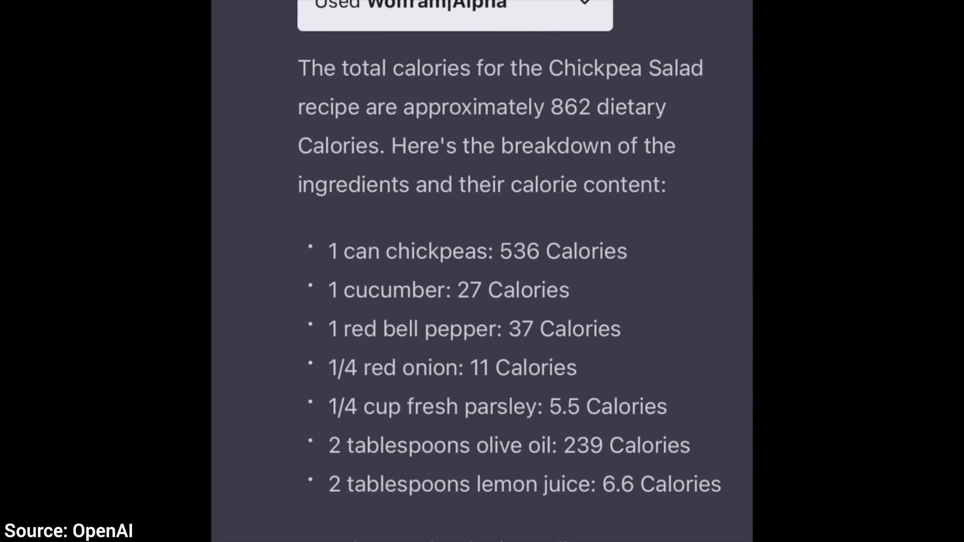
{"action": "scroll", "scroll_direction": "down", "scroll_amount": 3}
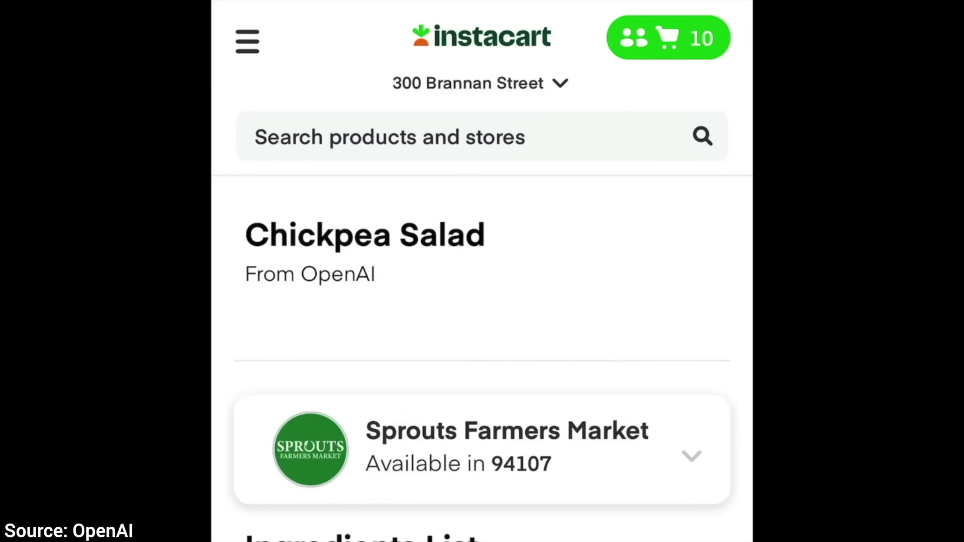
Scroll down the Instacart Chickpea Salad ingredient list from Sprouts Farmers Market.
{"action": "scroll", "scroll_direction": "down", "scroll_amount": 3}
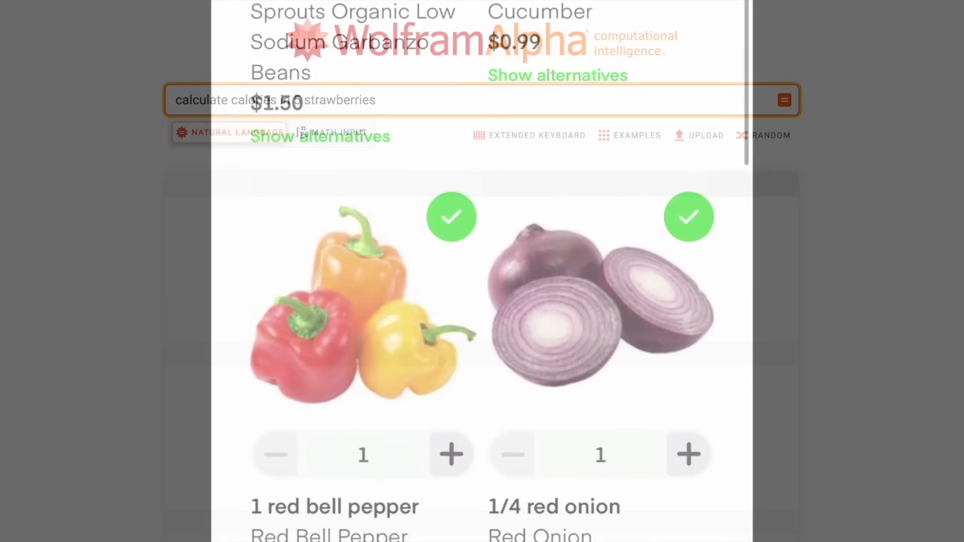
Run the 5-strawberries calorie query and scroll through the 19 Cal results.
{"action": "left_click", "coordinate": [784, 100]}
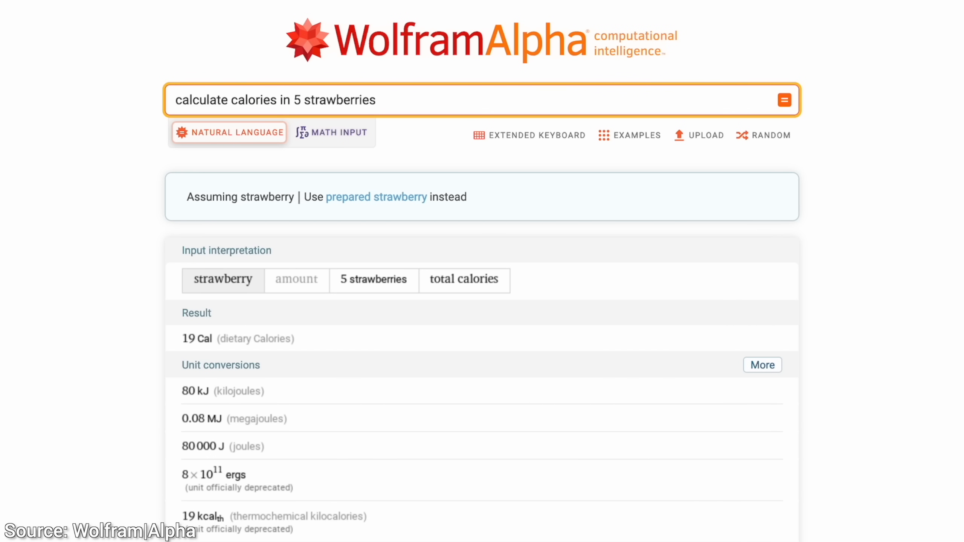
{"action": "scroll", "scroll_direction": "down", "scroll_amount": 3}
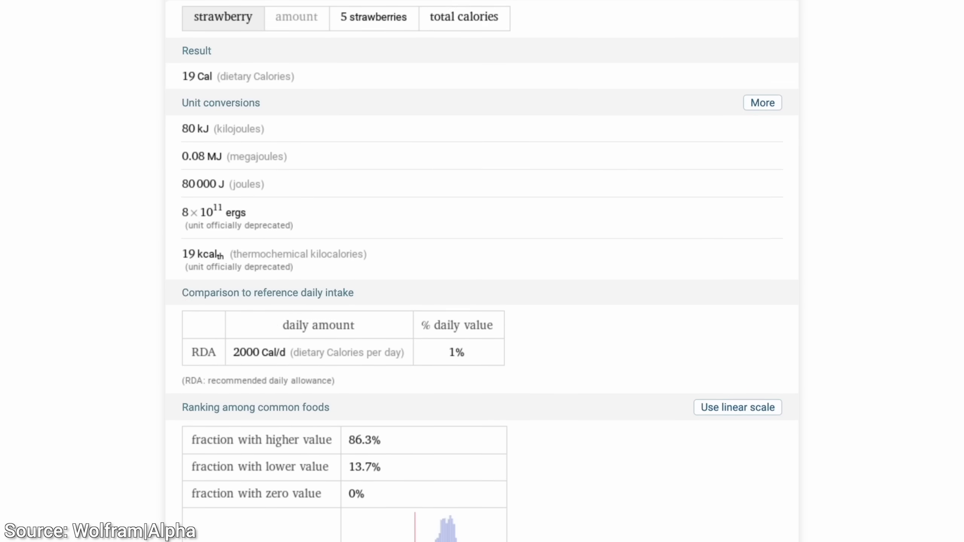
{"action": "scroll", "scroll_direction": "down", "scroll_amount": 3}
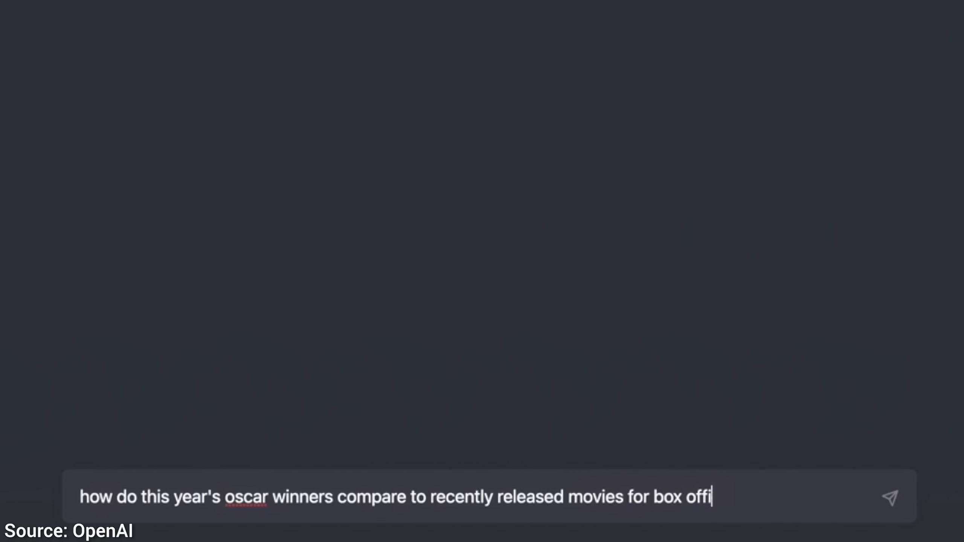
Finish the Oscar box-office question, read the cited answer, and ask about the first Oscars.
{"action": "type", "text": "ce sale"}
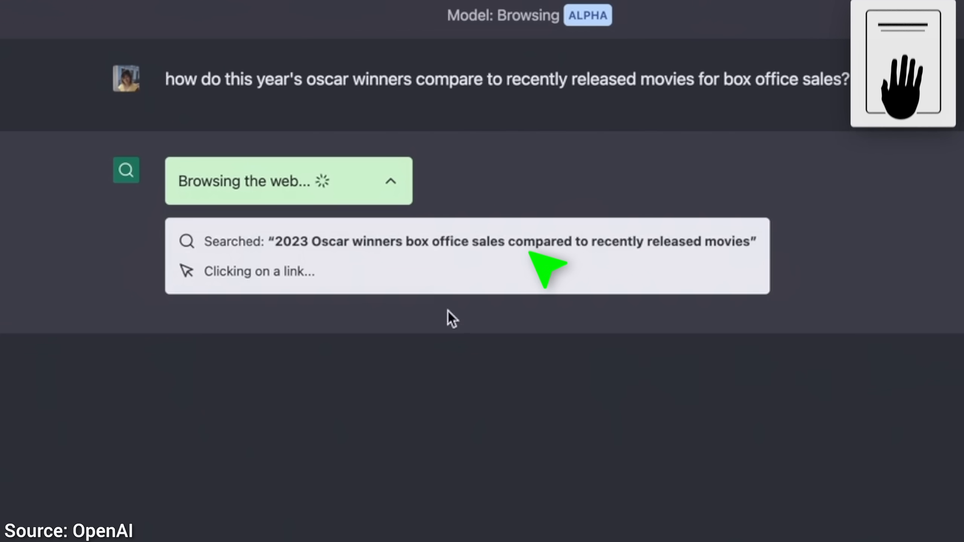
{"action": "mouse_move", "coordinate": [478, 359]}
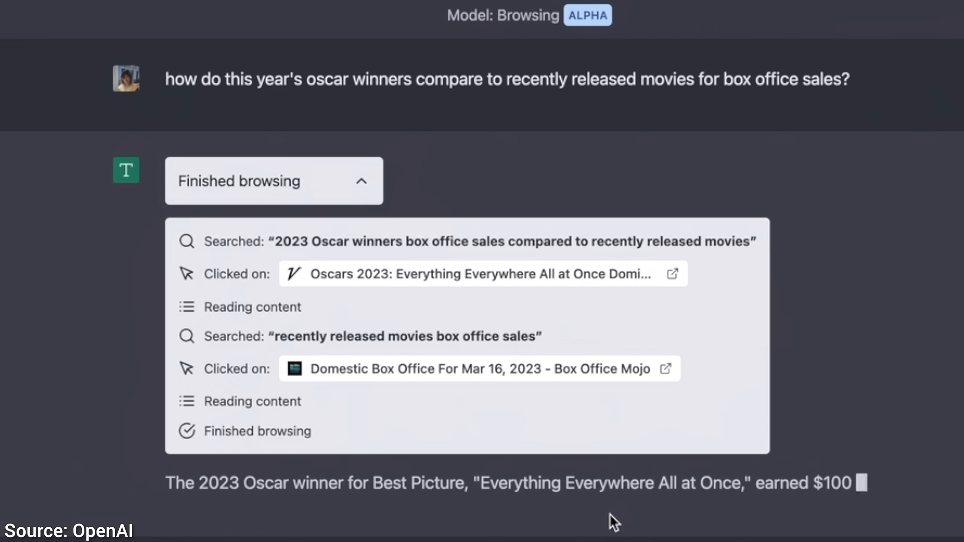
{"action": "scroll", "scroll_direction": "down", "scroll_amount": 3}
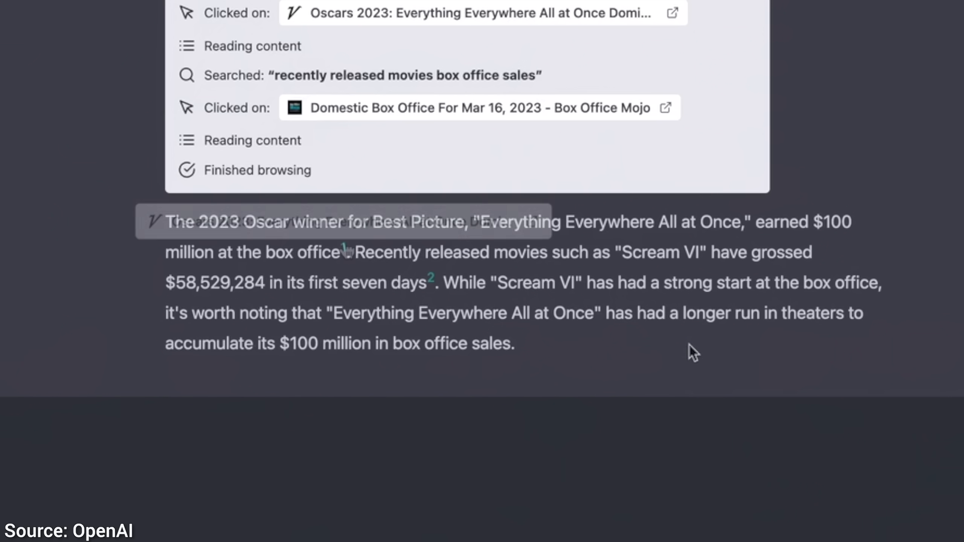
{"action": "mouse_move", "coordinate": [346, 251]}
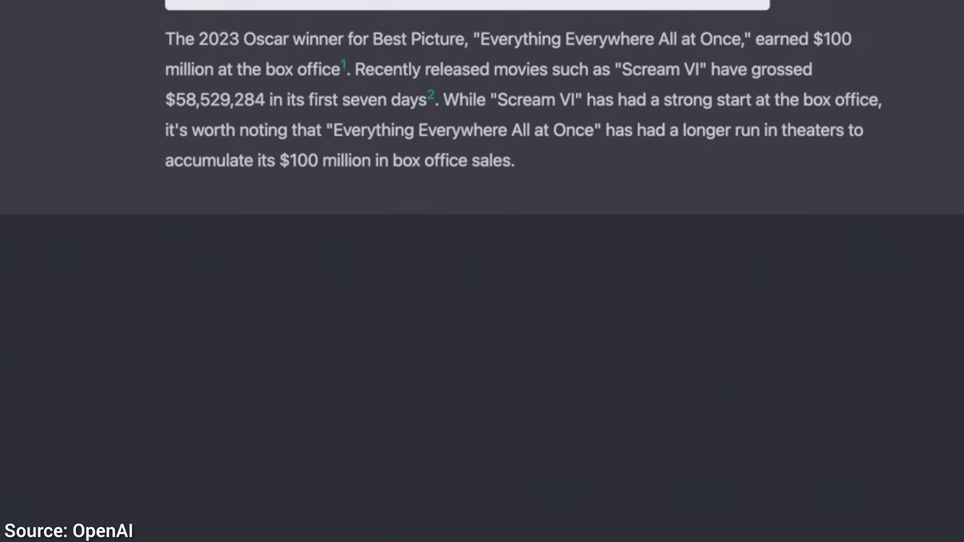
{"action": "type", "text": "when was the first oscars and where was it held?"}
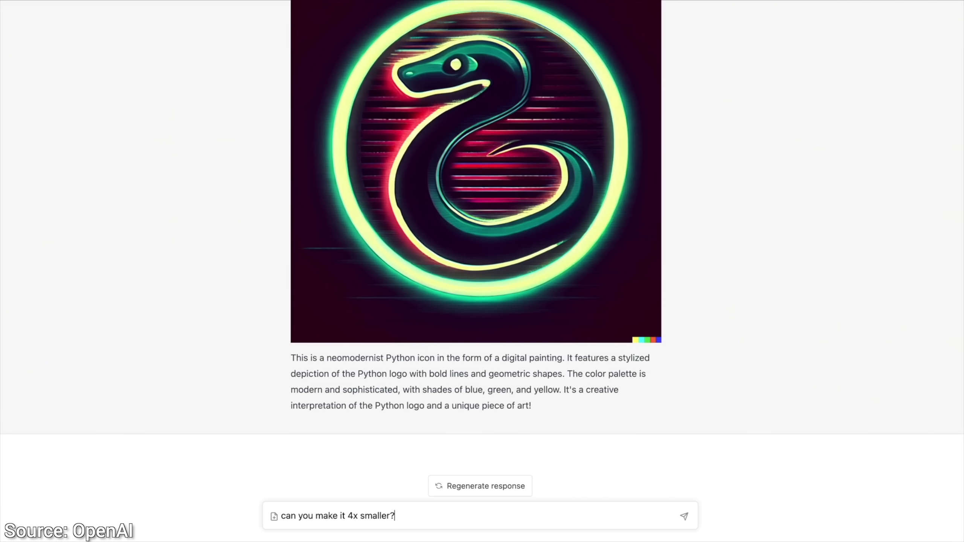
Ask to shrink the Python icon 4x, then follow up with grayscale and OpenCV foreground prompts.
{"action": "left_click", "coordinate": [684, 516]}
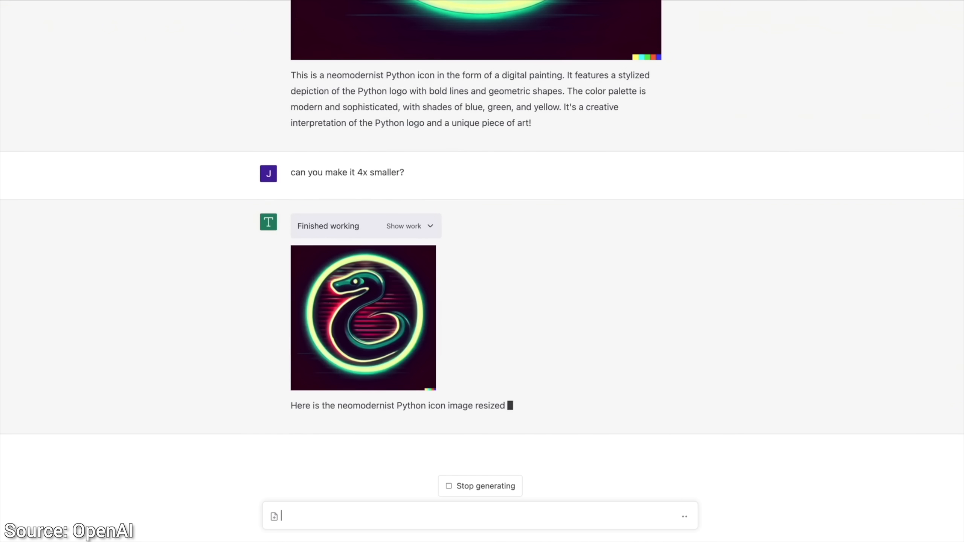
{"action": "type", "text": "can you"}
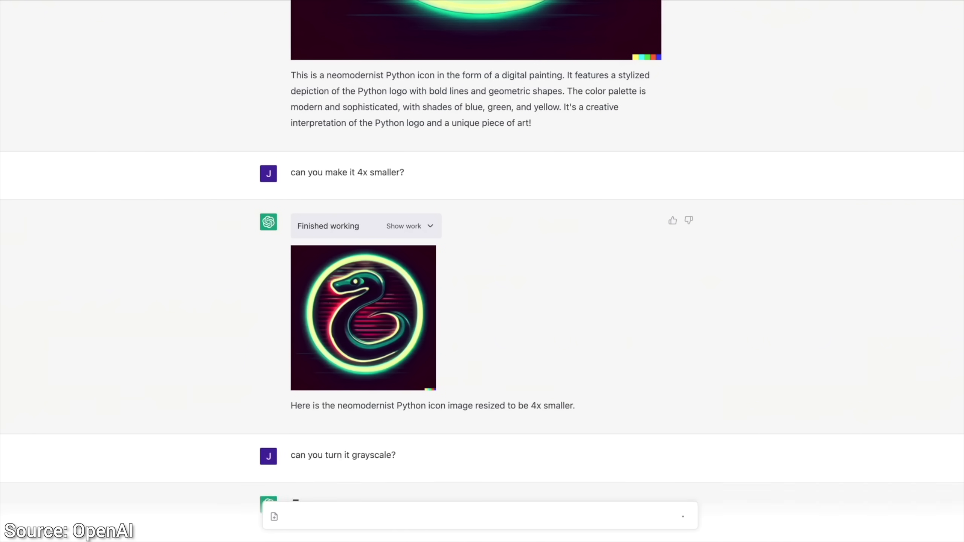
{"action": "scroll", "scroll_direction": "down", "scroll_amount": 3}
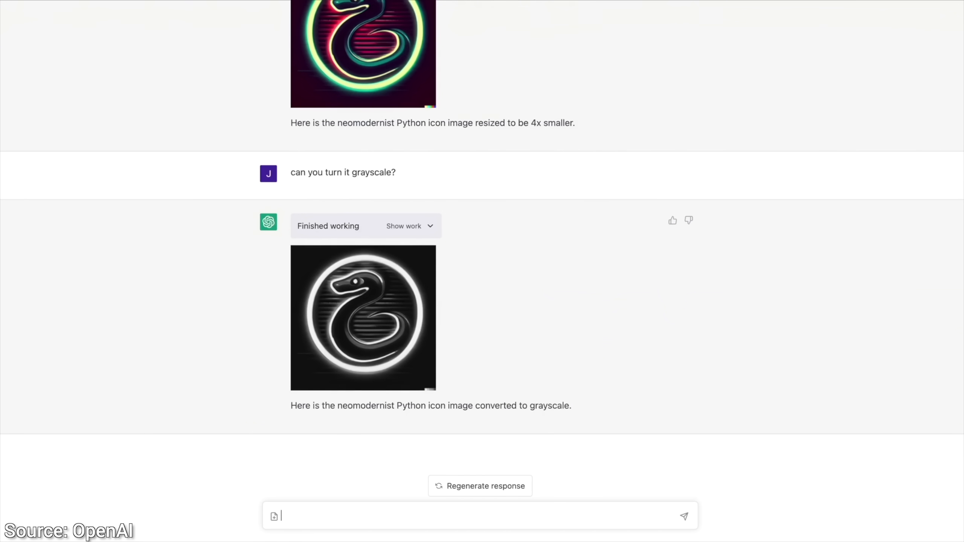
{"action": "type", "text": "pleas"}
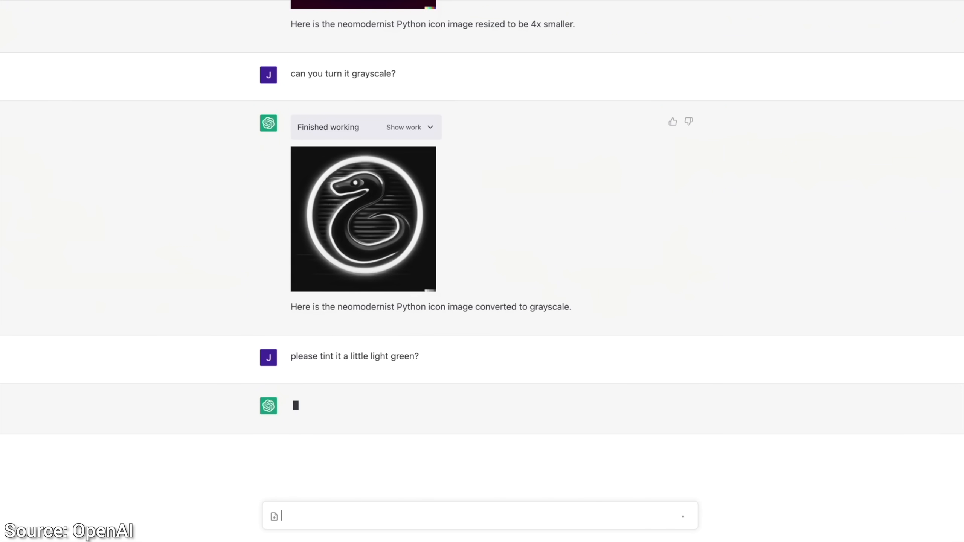
{"action": "type", "text": "now use opencv to select foreg"}
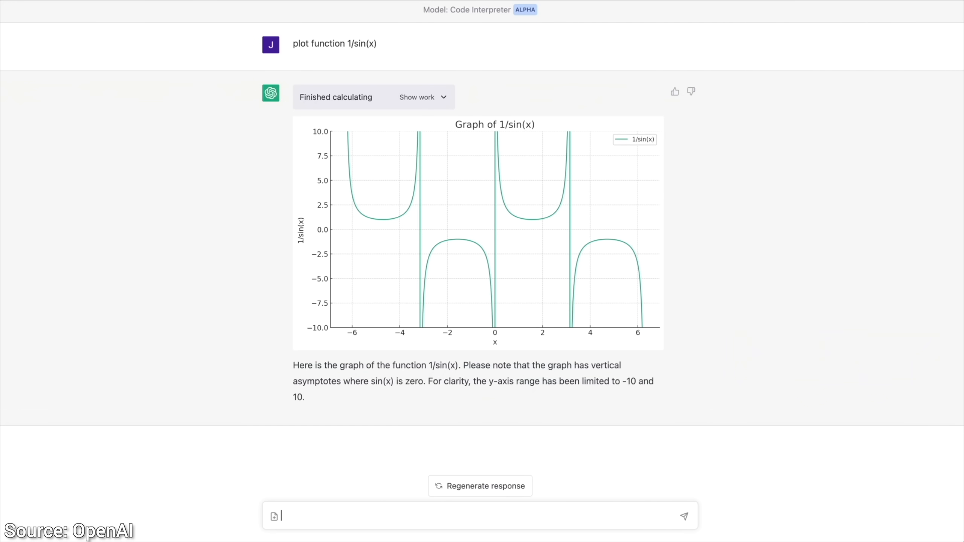
Type follow-ups asking to zoom into a range and plot a tangent line to the graph.
{"action": "type", "text": "zoom in to range"}
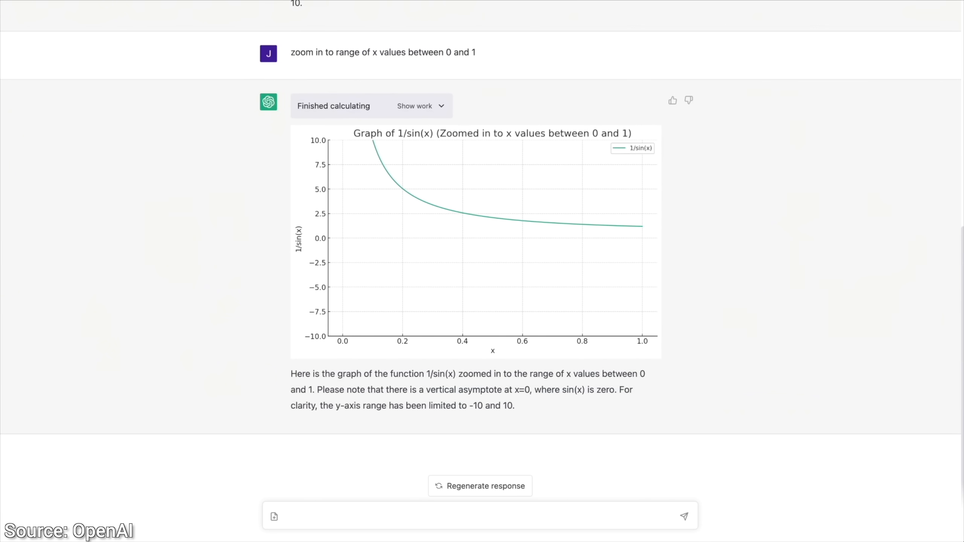
{"action": "type", "text": "p"}
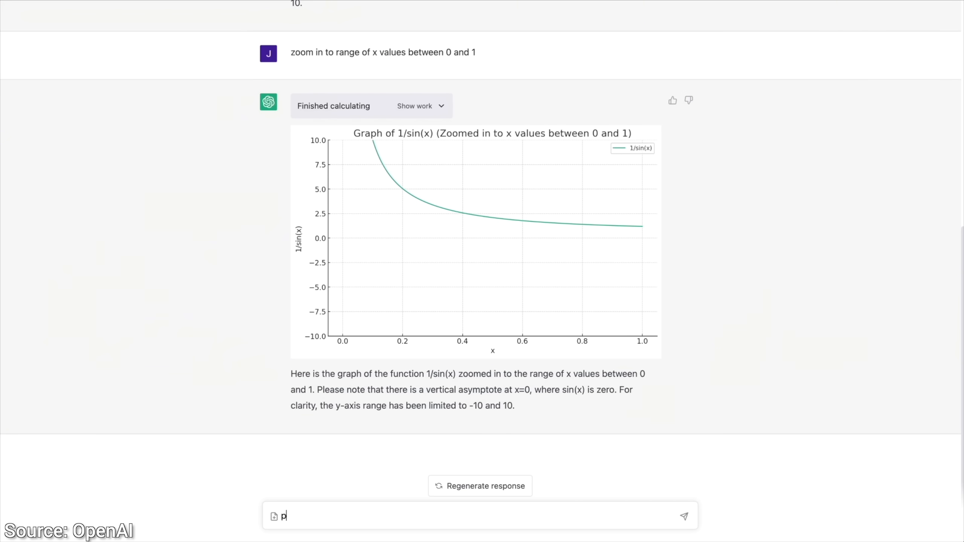
{"action": "type", "text": "plot a tangent line to the graph at"}
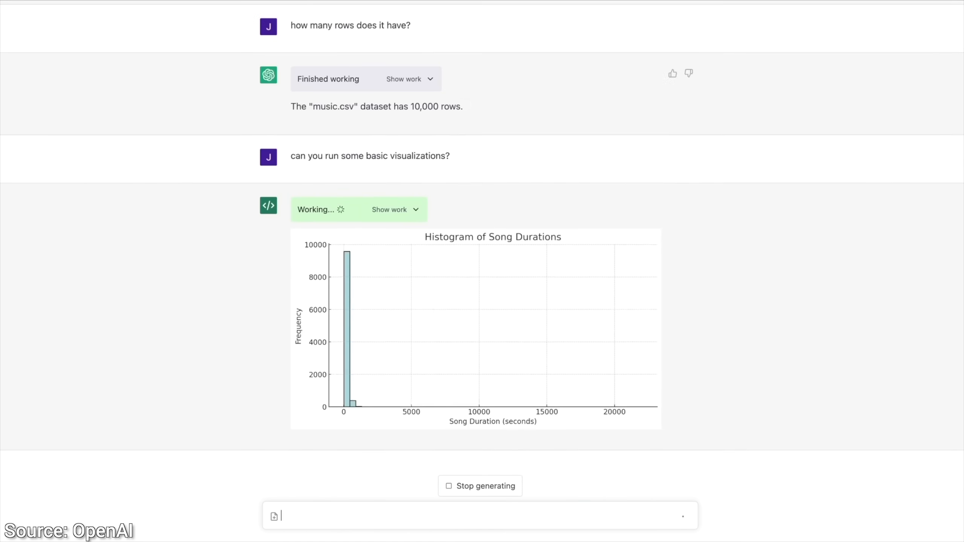
Scroll through the music.csv charts and begin typing a follow-up analysis request.
{"action": "scroll", "scroll_direction": "down", "scroll_amount": 3}
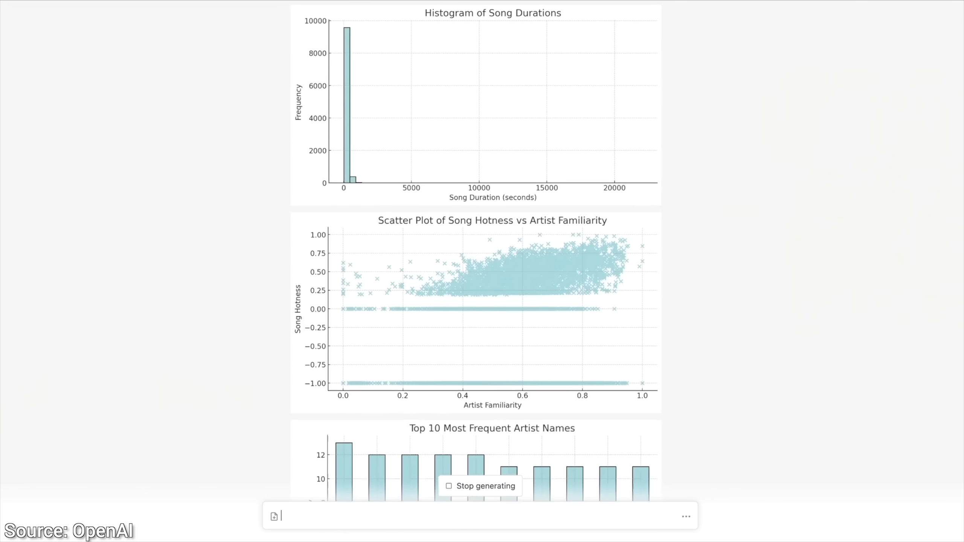
{"action": "scroll", "scroll_direction": "down", "scroll_amount": 3}
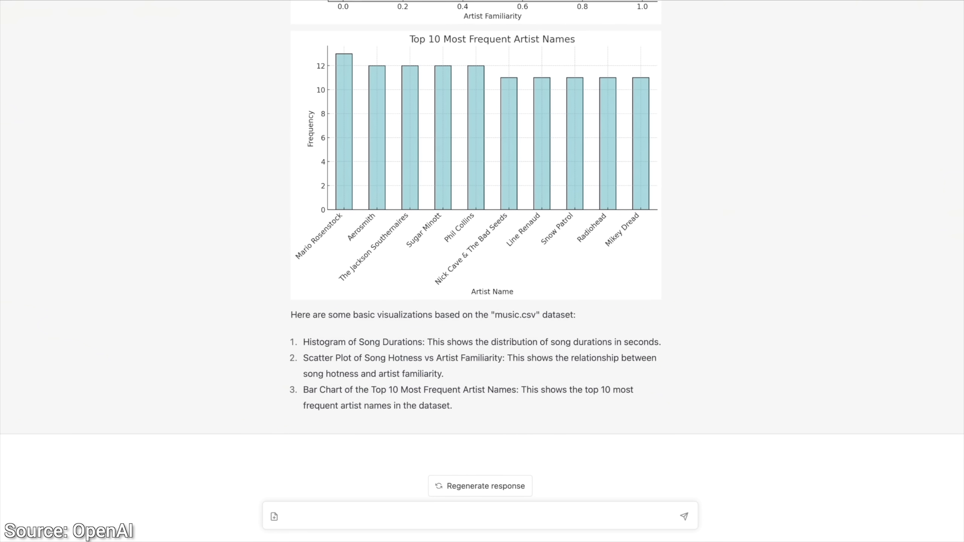
{"action": "type", "text": "now let's do the following analysis:"}
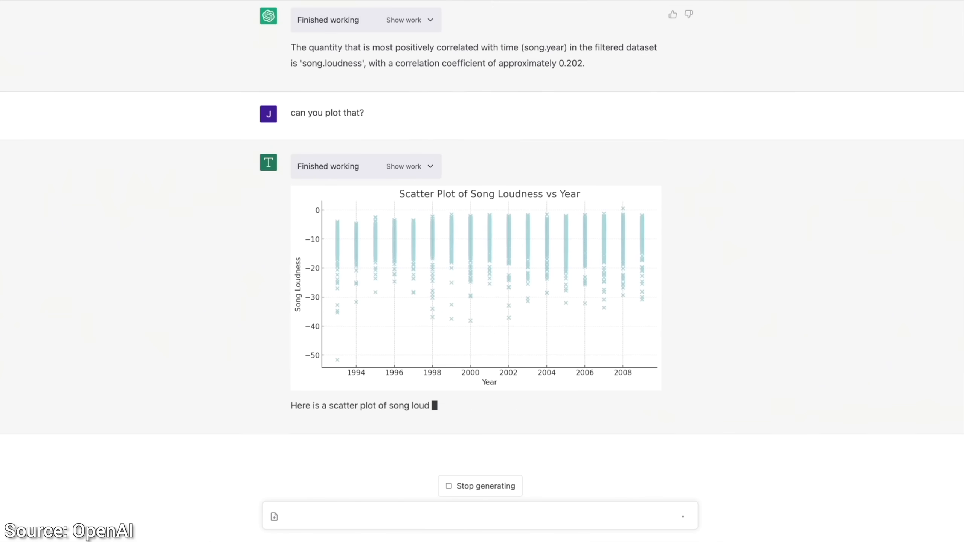
{"action": "type", "text": "ma"}
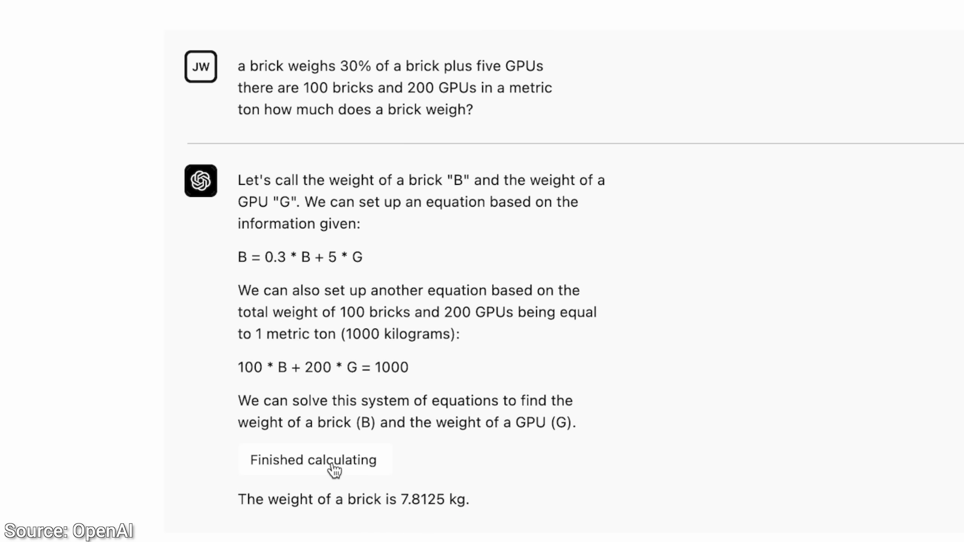
Inspect the 'Finished calculating' work behind the 7.8125 kg brick weight.
{"action": "left_click", "coordinate": [314, 459]}
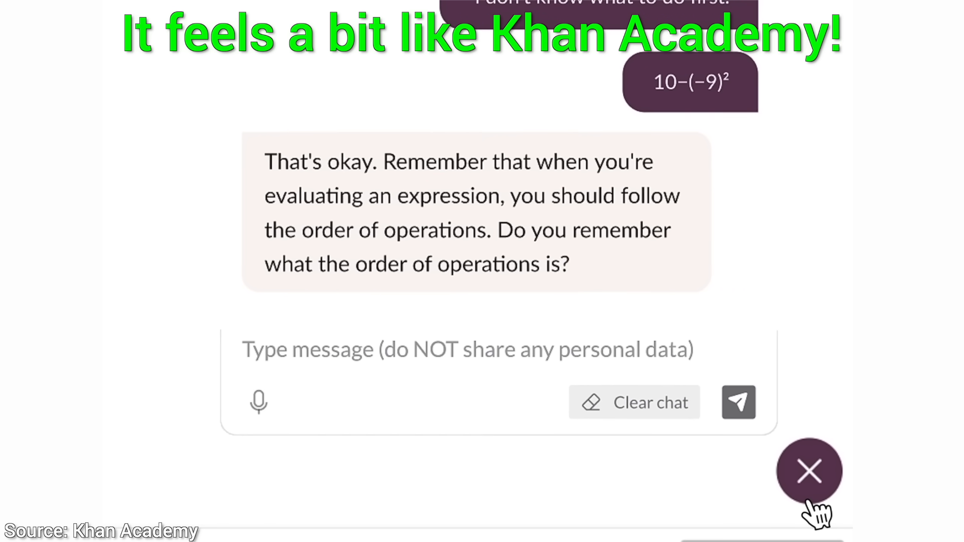
Send the reply 'I know there's PEMDAS' to the Khan Academy tutor.
{"action": "type", "text": "I know there's PEMDAS"}
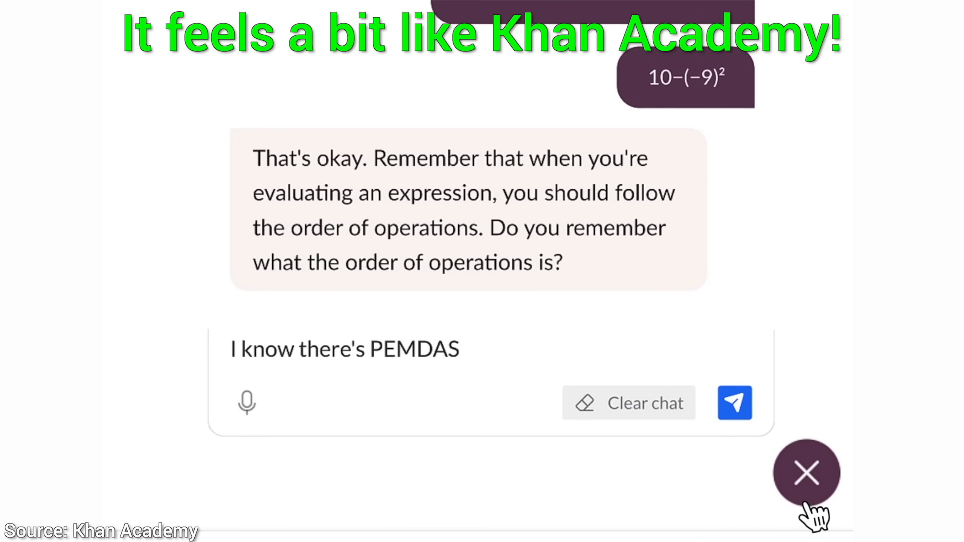
{"action": "left_click", "coordinate": [734, 403]}
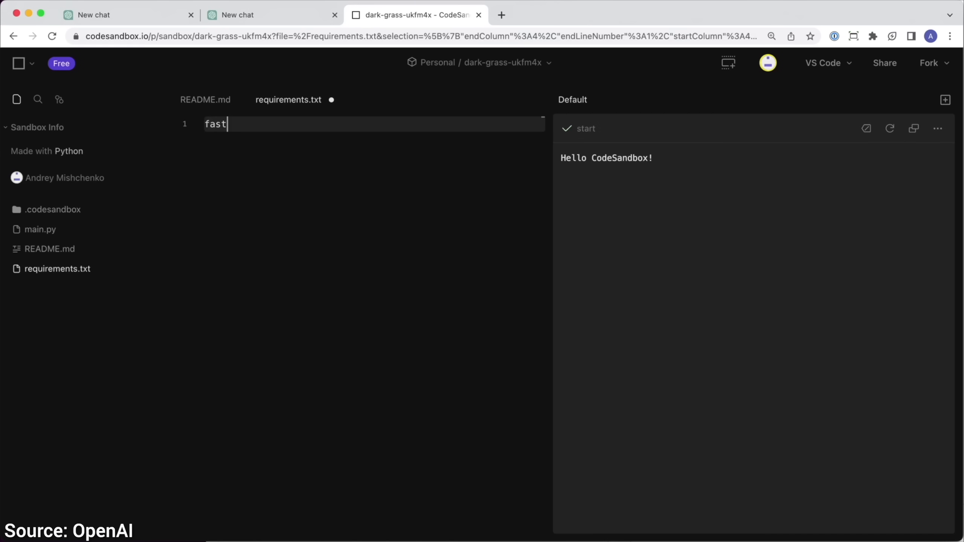
List fastapi and uvicorn in requirements.txt, copy the manifest code from ChatGPT, and add manifest.json.
{"action": "type", "text": "api"}
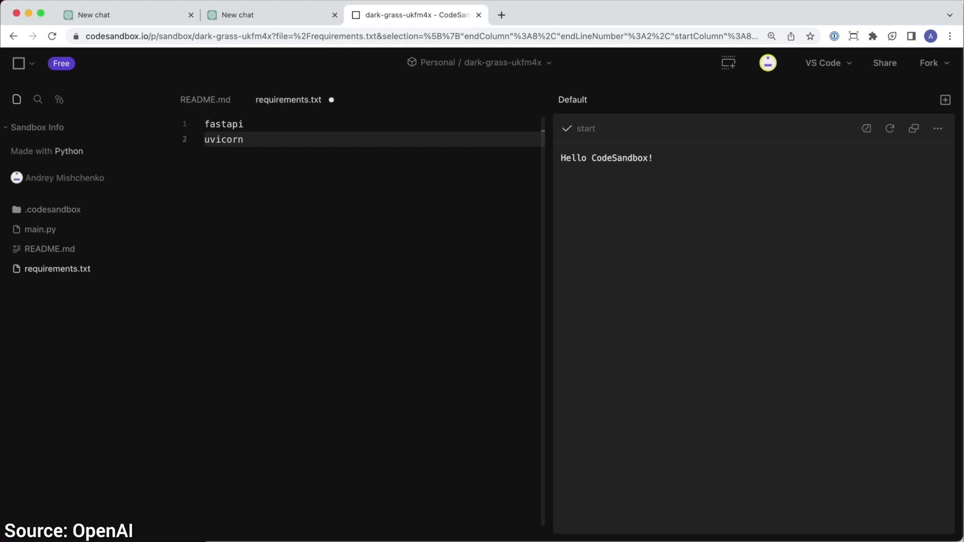
{"action": "left_click", "coordinate": [273, 15]}
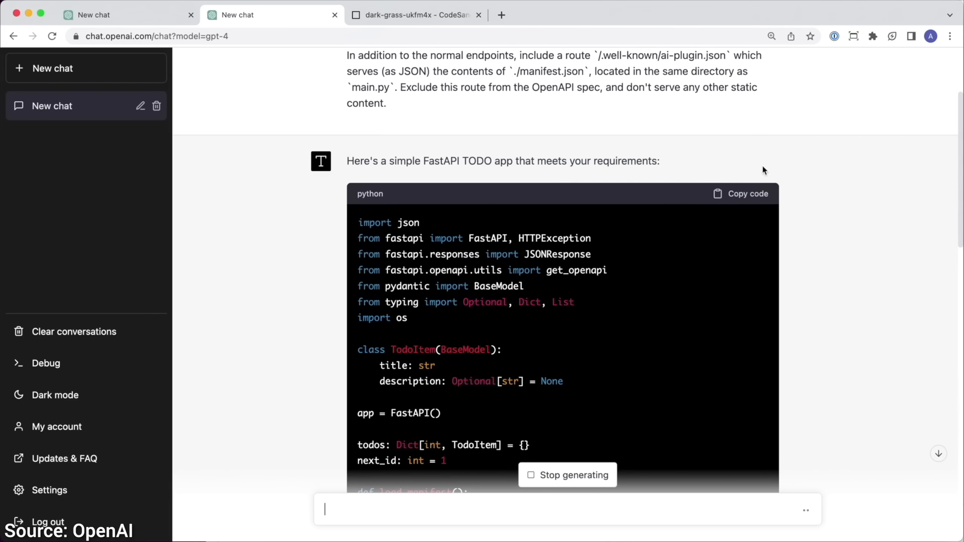
{"action": "left_click", "coordinate": [415, 15]}
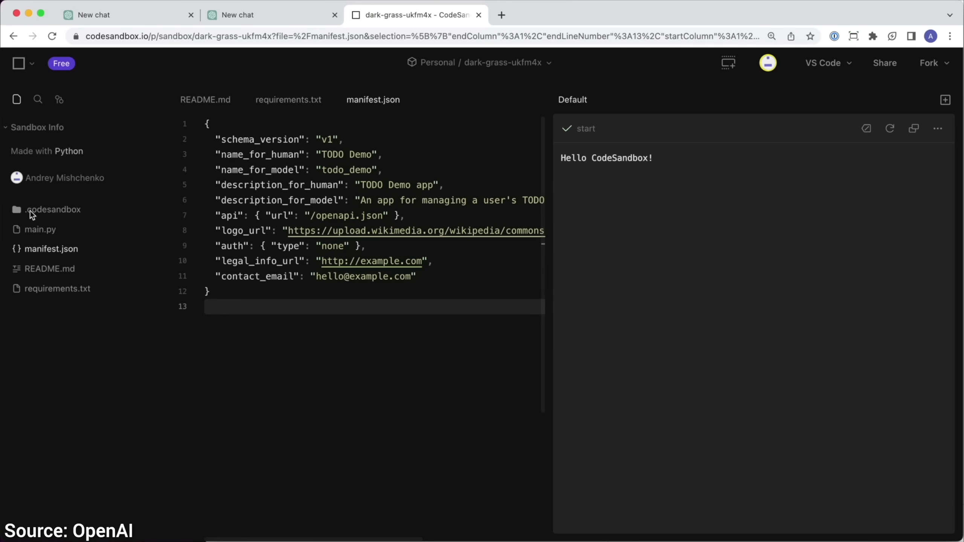
{"action": "left_click", "coordinate": [39, 230]}
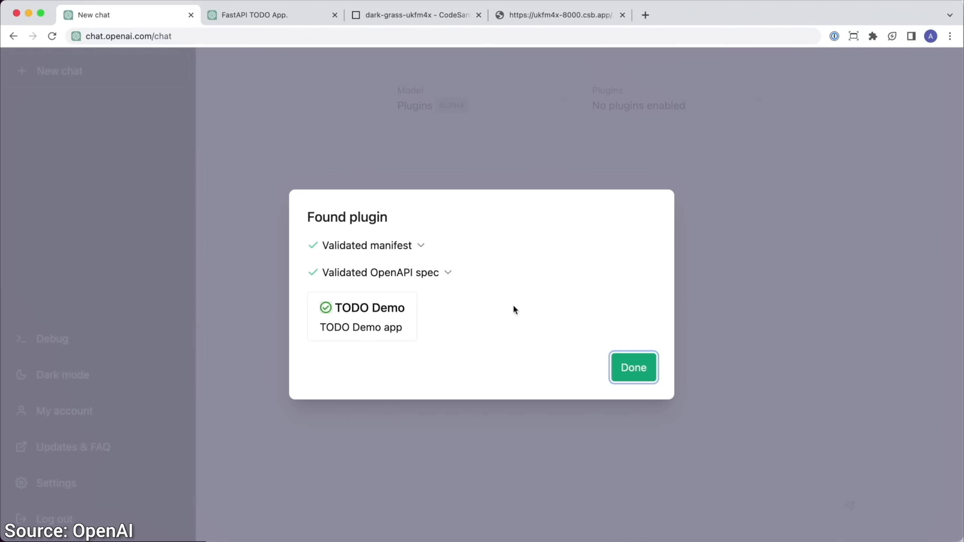
{"action": "mouse_move", "coordinate": [472, 254]}
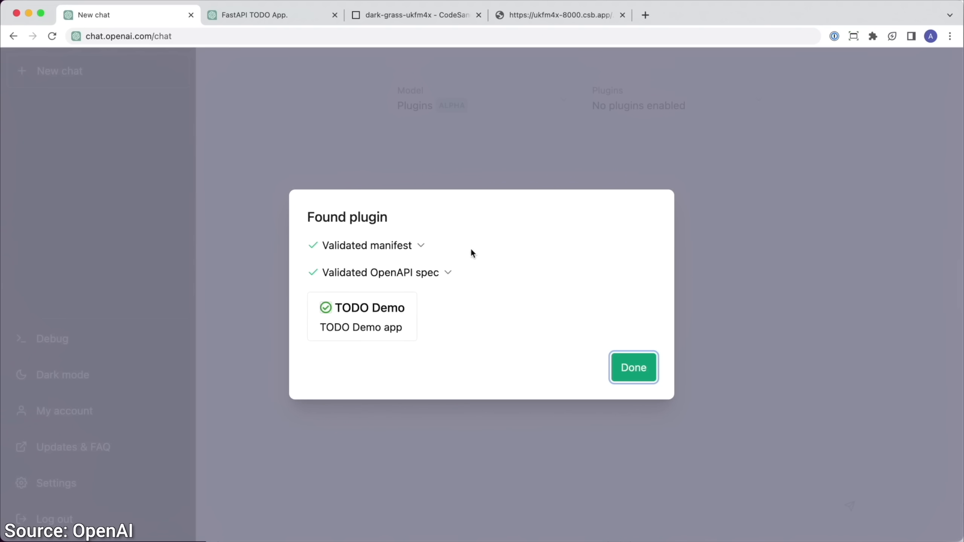
{"action": "mouse_move", "coordinate": [464, 280]}
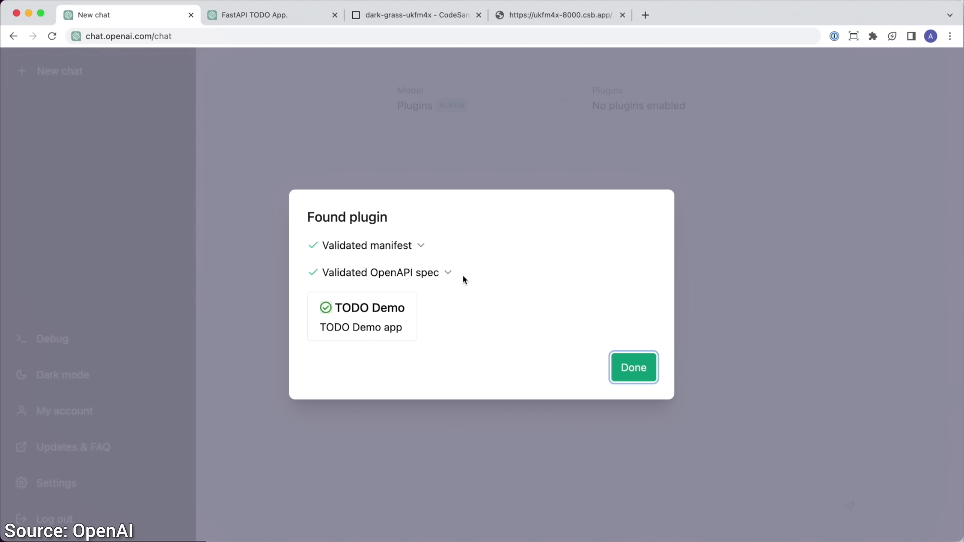
Finish installing the TODO Demo plugin and list the TODOs, returning 'Publish video'.
{"action": "left_click", "coordinate": [632, 367]}
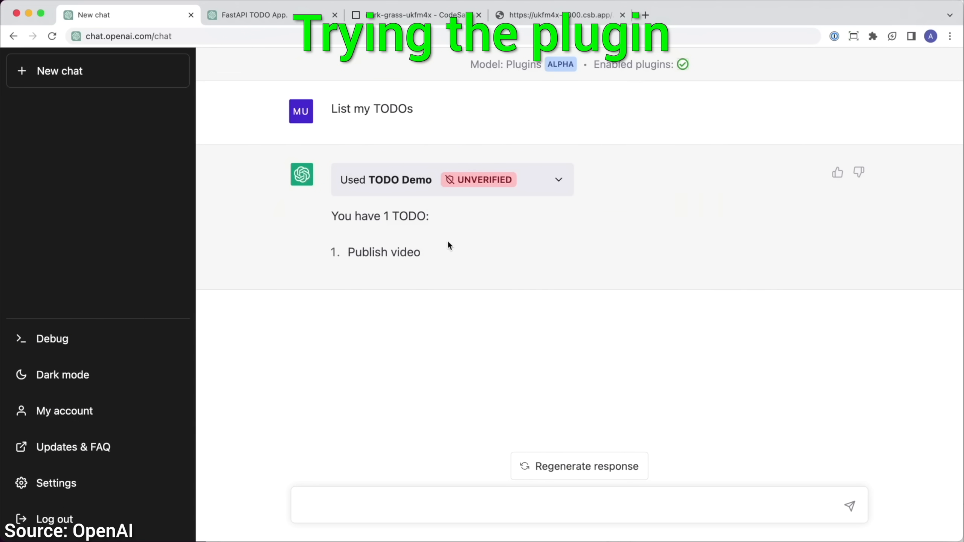
{"action": "left_click", "coordinate": [578, 505]}
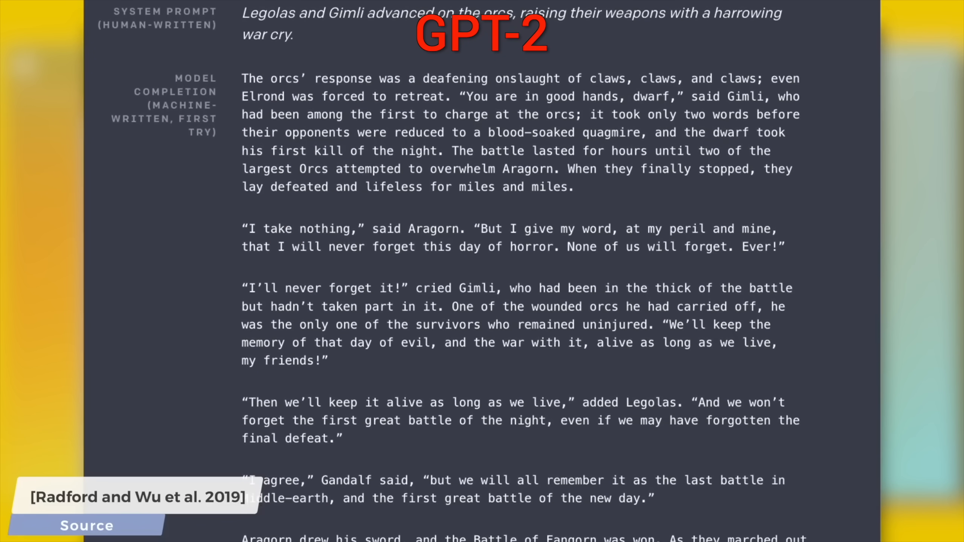
{"action": "scroll", "scroll_direction": "down", "scroll_amount": 3}
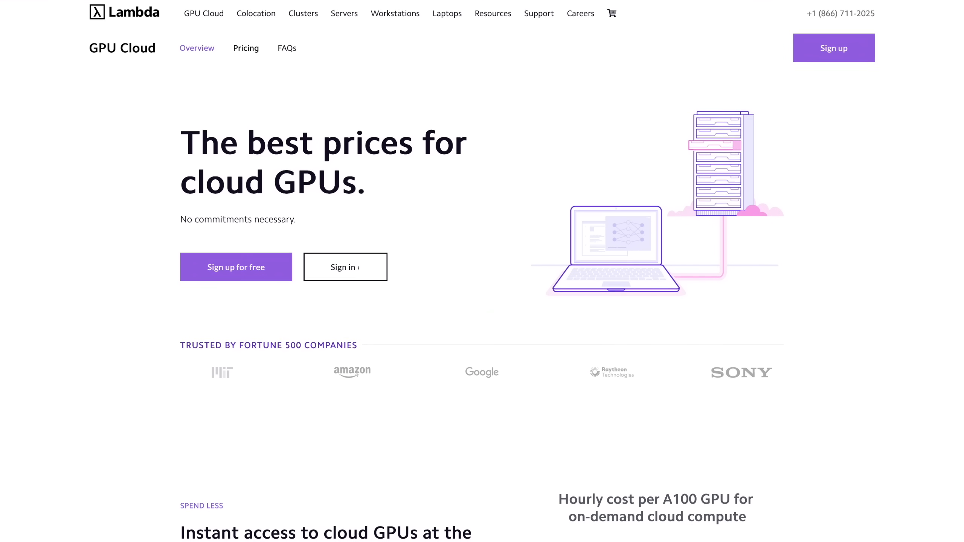
Scroll the Lambda homepage to the on-demand GPU and reserved A100 cluster pricing tables.
{"action": "scroll", "scroll_direction": "down", "scroll_amount": 3}
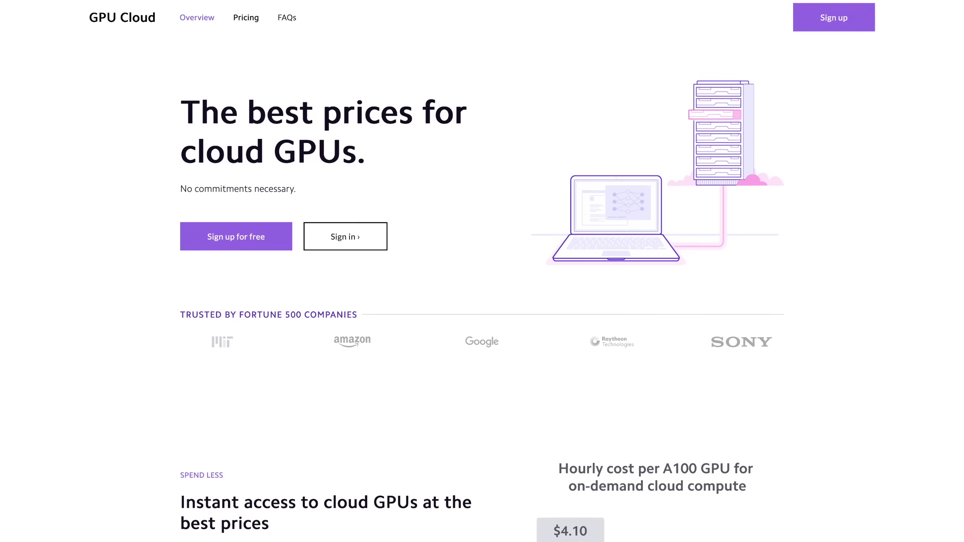
{"action": "scroll", "scroll_direction": "down", "scroll_amount": 3}
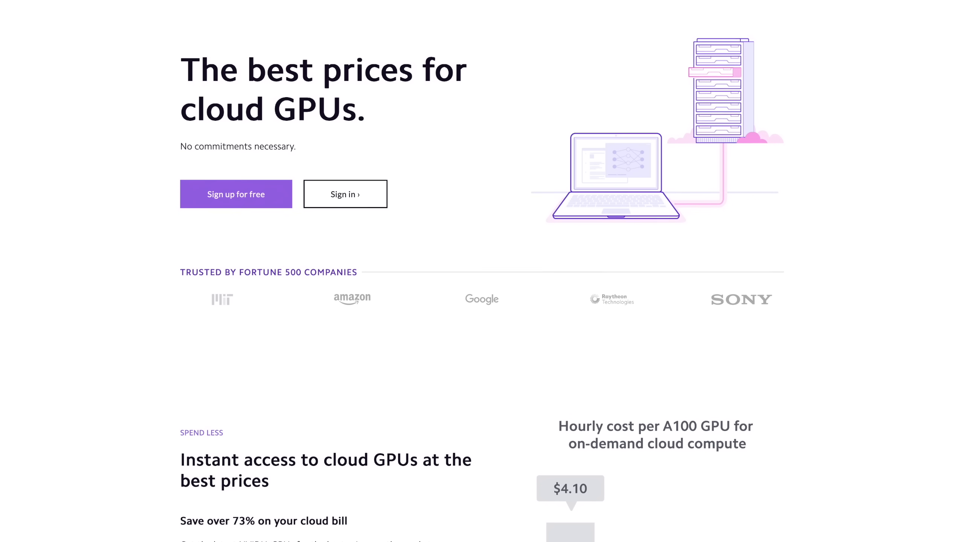
{"action": "scroll", "scroll_direction": "down", "scroll_amount": 3}
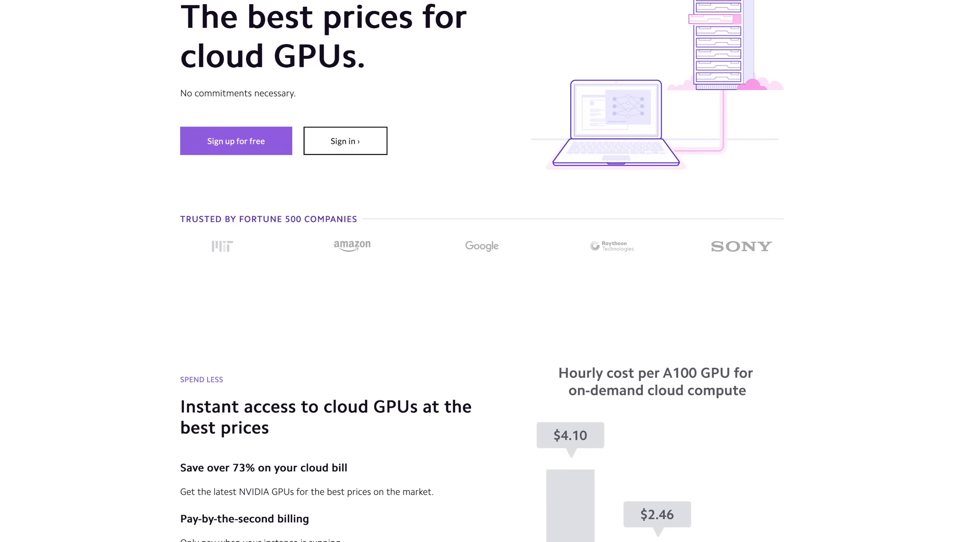
{"action": "scroll", "scroll_direction": "down", "scroll_amount": 3}
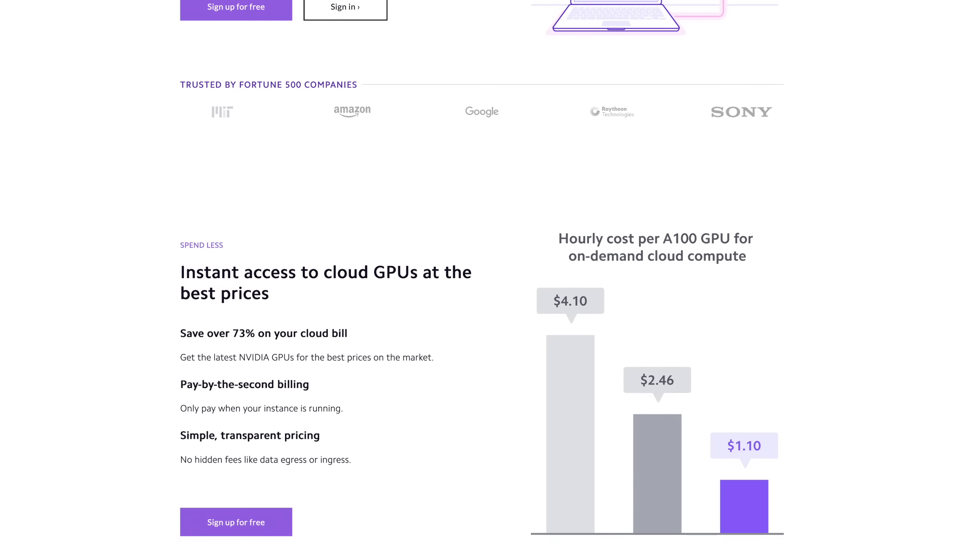
{"action": "scroll", "scroll_direction": "down", "scroll_amount": 3}
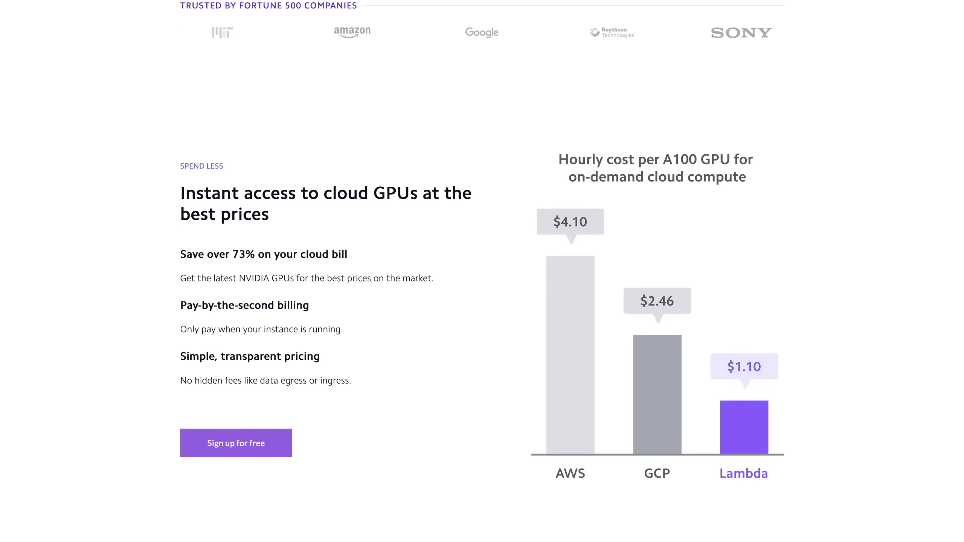
{"action": "scroll", "scroll_direction": "down", "scroll_amount": 3}
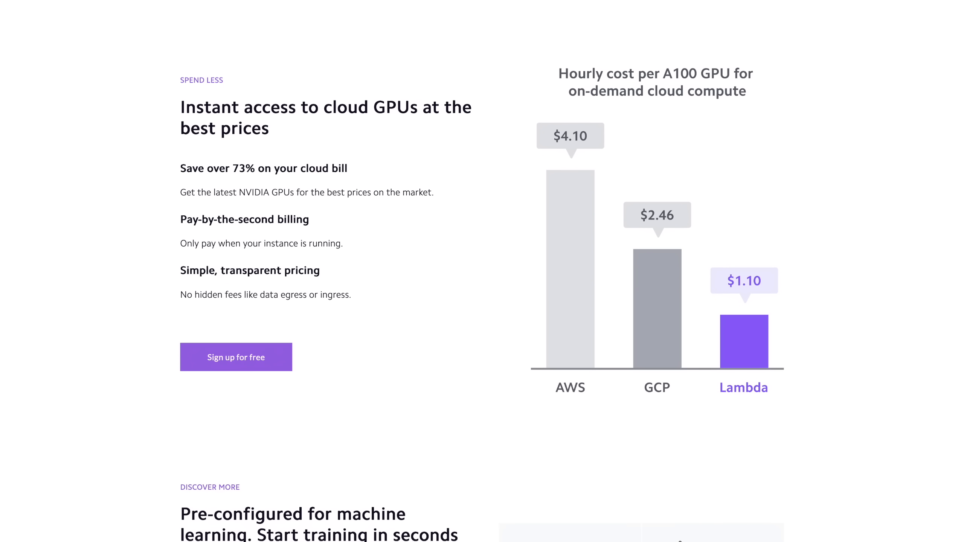
{"action": "scroll", "scroll_direction": "down", "scroll_amount": 3}
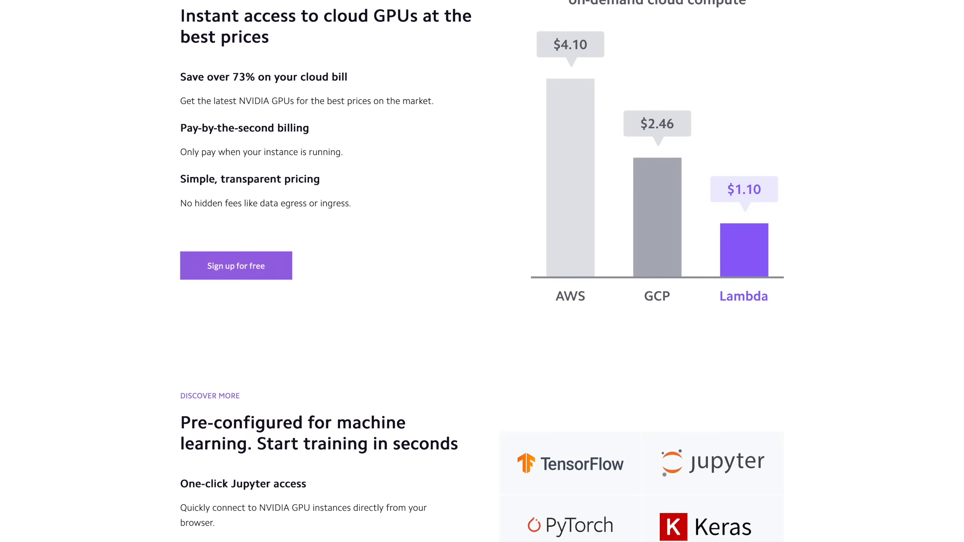
{"action": "scroll", "scroll_direction": "down", "scroll_amount": 3}
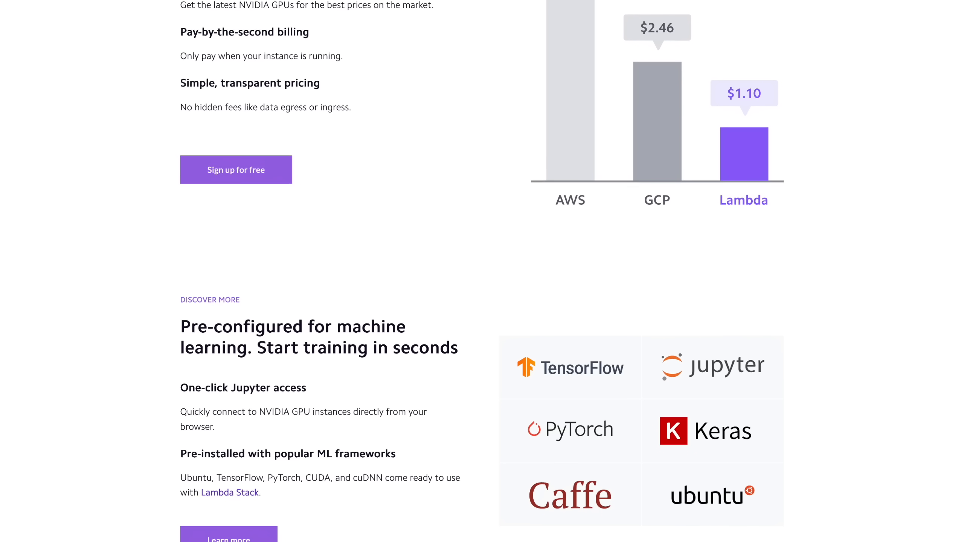
{"action": "scroll", "scroll_direction": "down", "scroll_amount": 3}
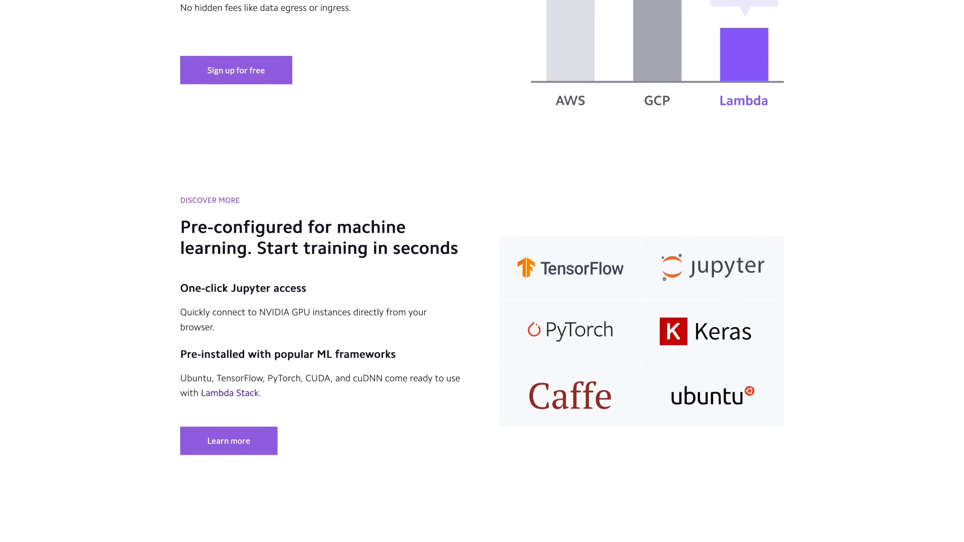
{"action": "scroll", "scroll_direction": "down", "scroll_amount": 3}
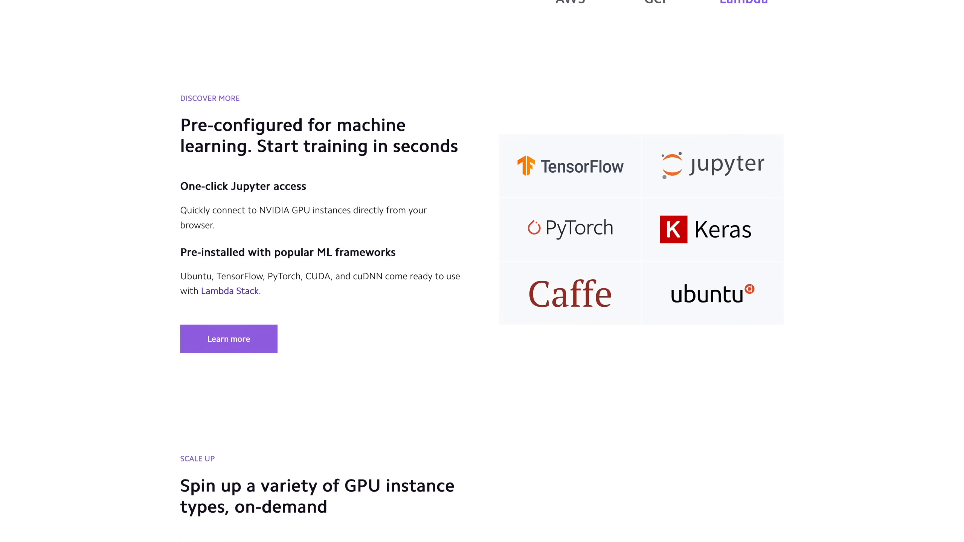
{"action": "scroll", "scroll_direction": "down", "scroll_amount": 3}
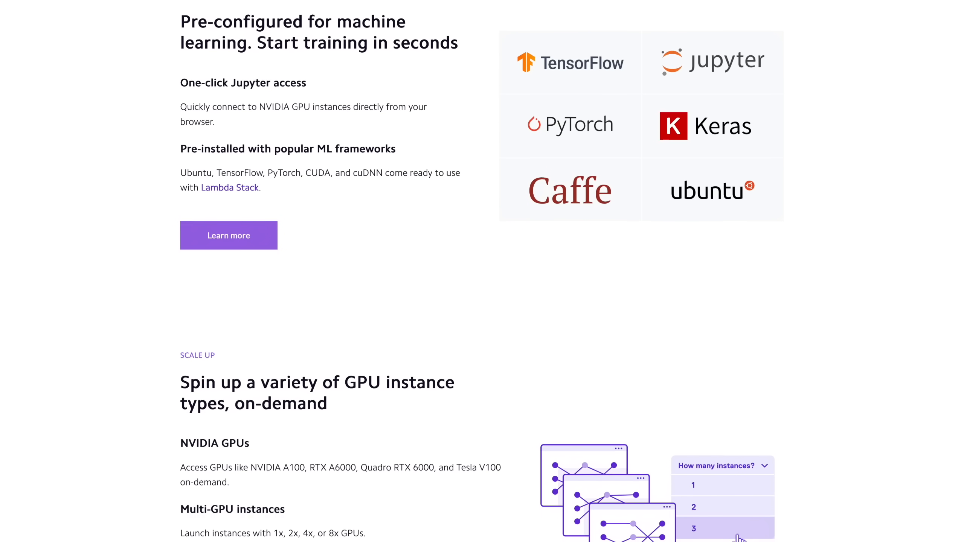
{"action": "scroll", "scroll_direction": "down", "scroll_amount": 3}
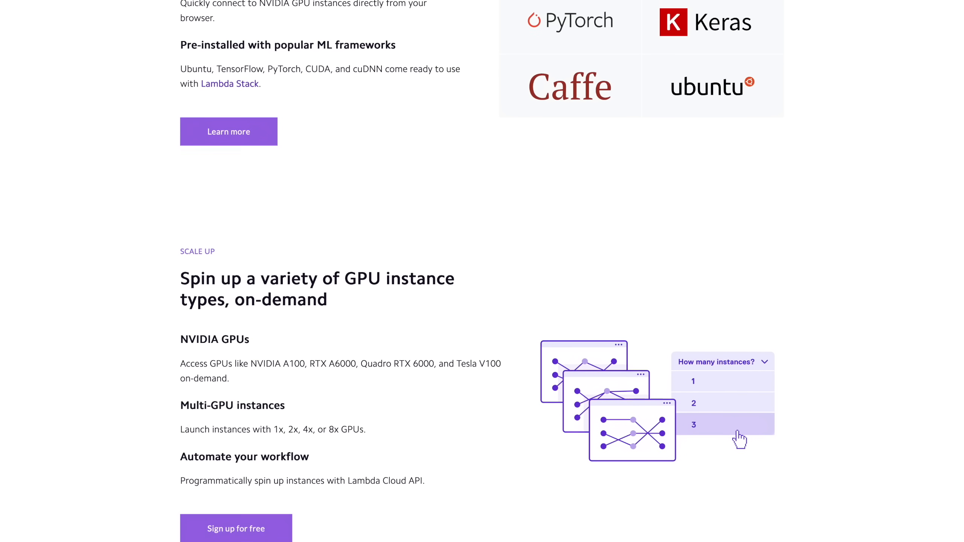
{"action": "scroll", "scroll_direction": "down", "scroll_amount": 3}
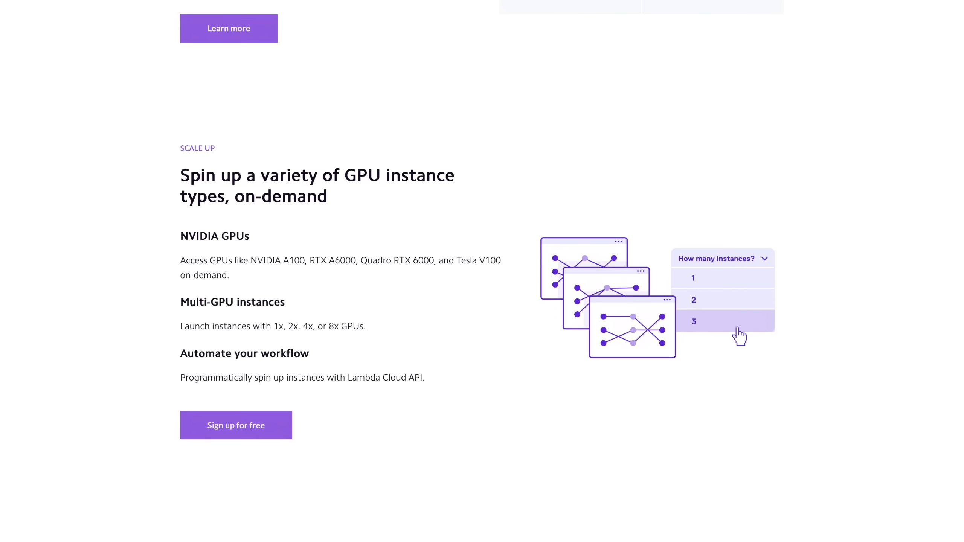
{"action": "scroll", "scroll_direction": "down", "scroll_amount": 3}
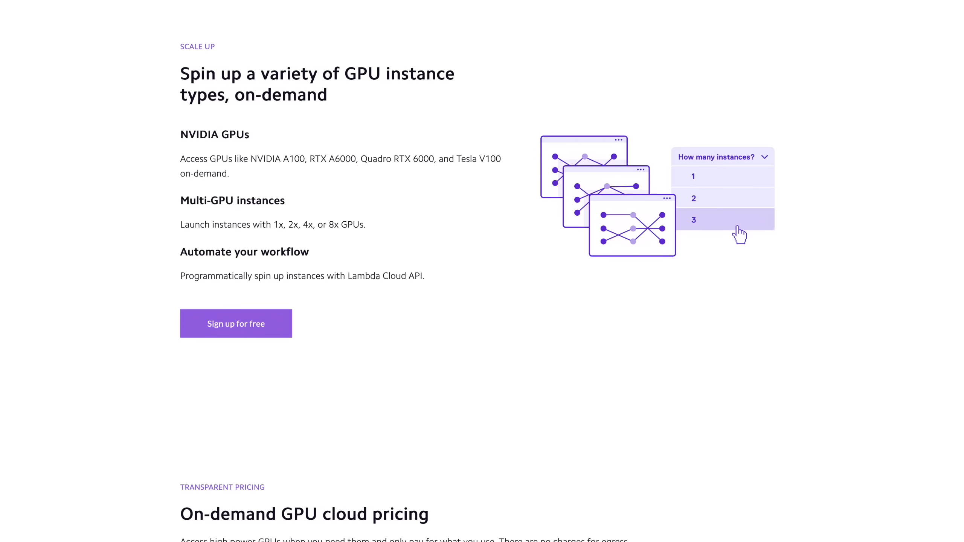
{"action": "scroll", "scroll_direction": "down", "scroll_amount": 3}
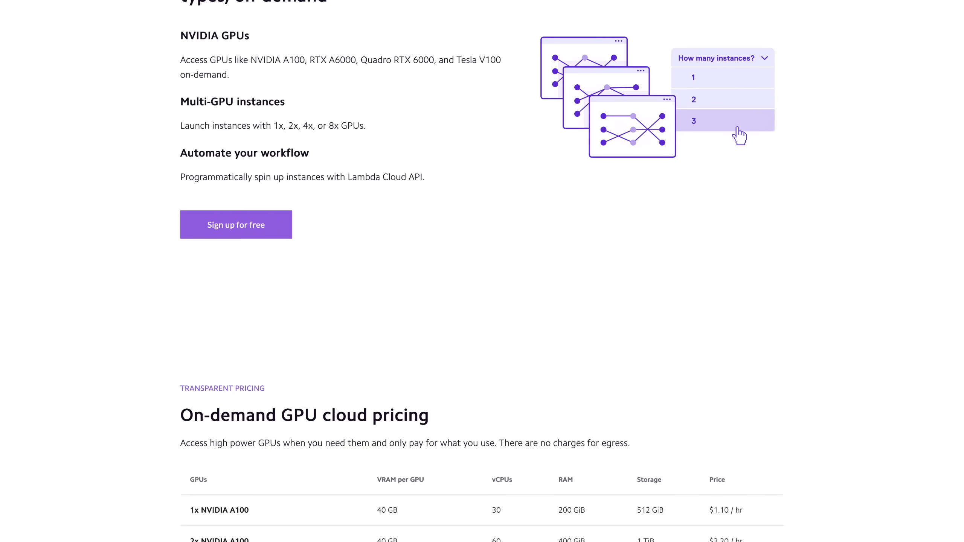
{"action": "scroll", "scroll_direction": "down", "scroll_amount": 3}
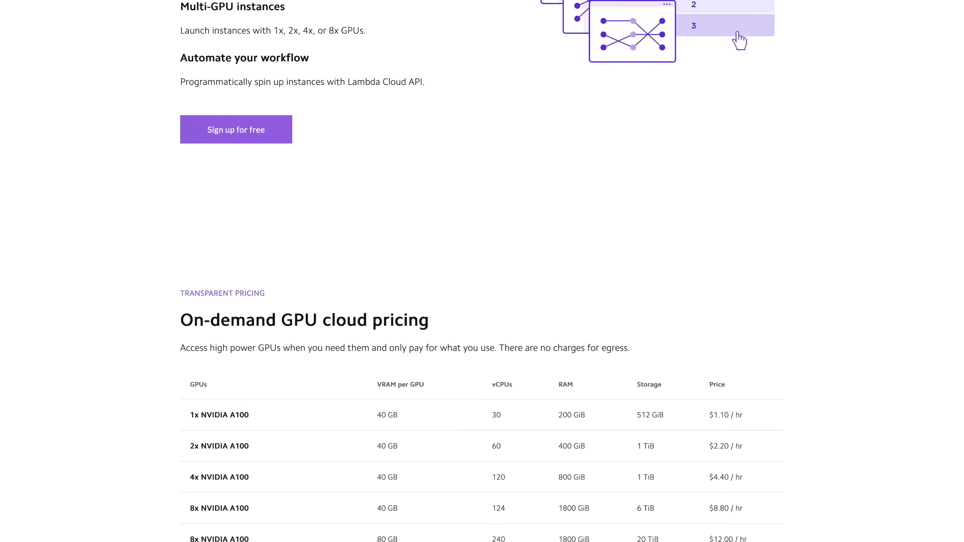
{"action": "scroll", "scroll_direction": "down", "scroll_amount": 3}
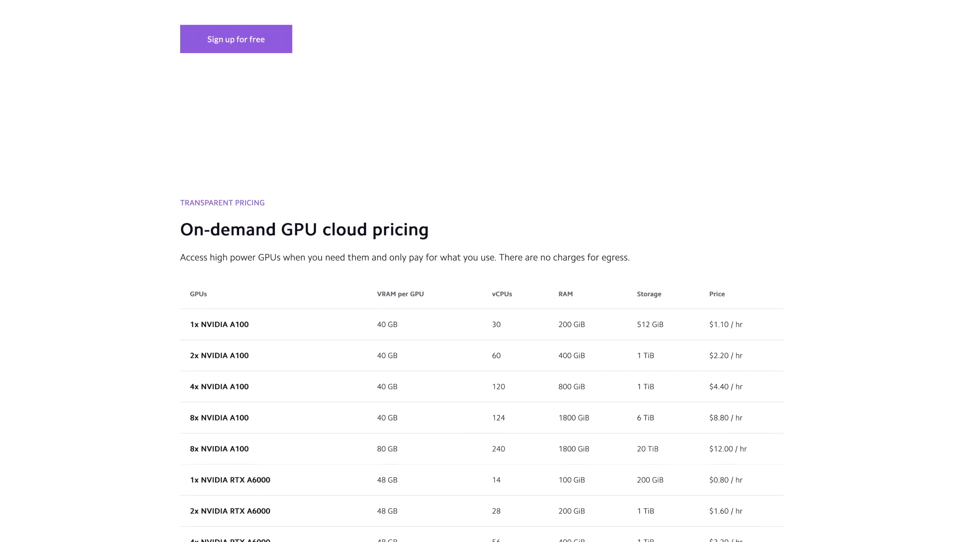
{"action": "scroll", "scroll_direction": "down", "scroll_amount": 3}
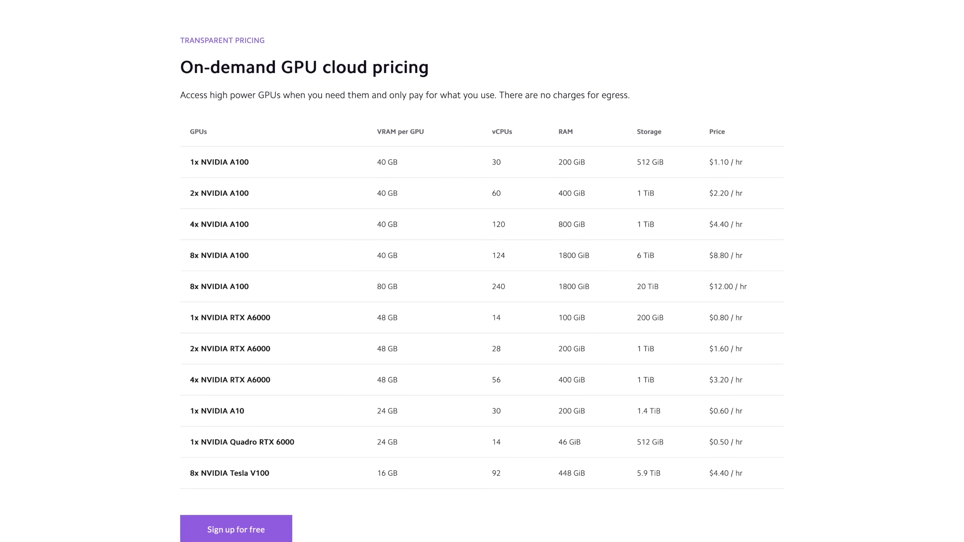
{"action": "scroll", "scroll_direction": "down", "scroll_amount": 3}
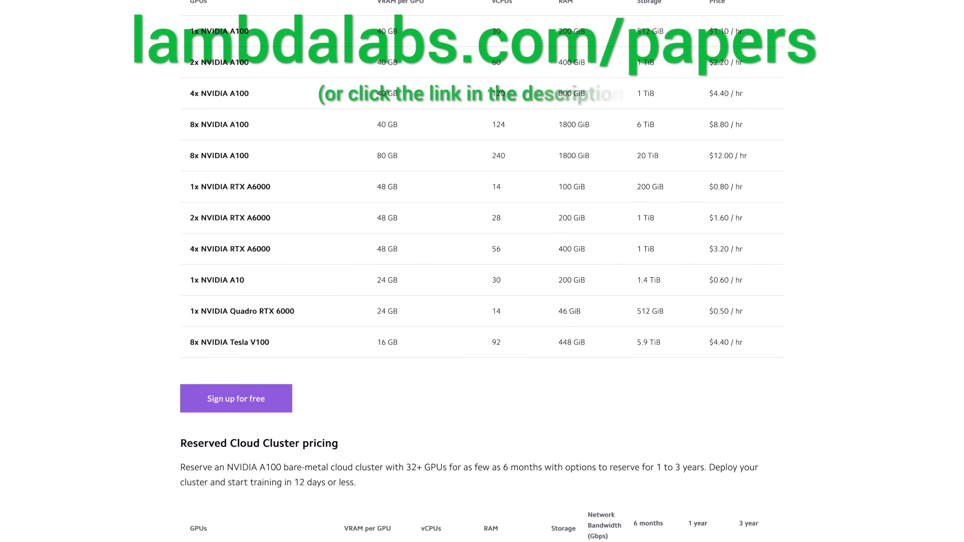
{"action": "scroll", "scroll_direction": "down", "scroll_amount": 3}
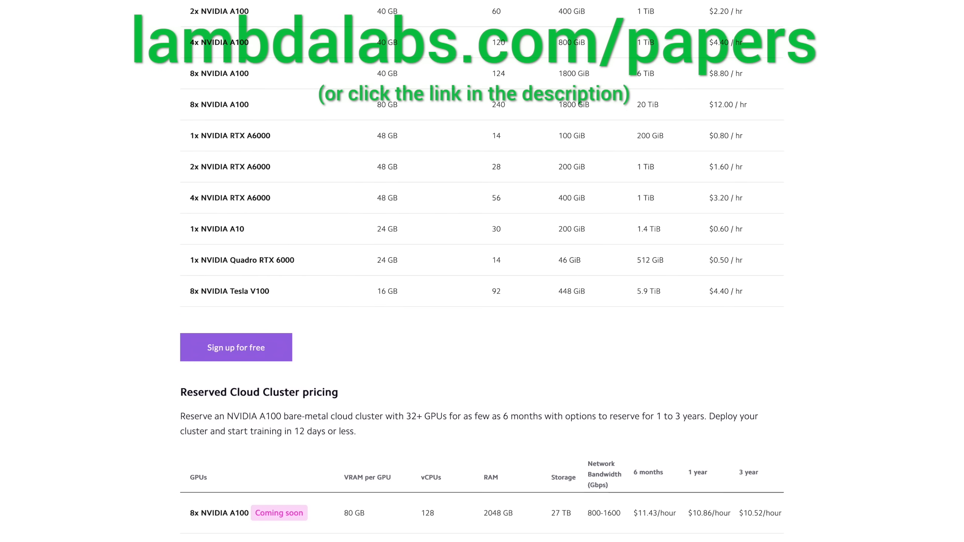
{"action": "scroll", "scroll_direction": "down", "scroll_amount": 3}
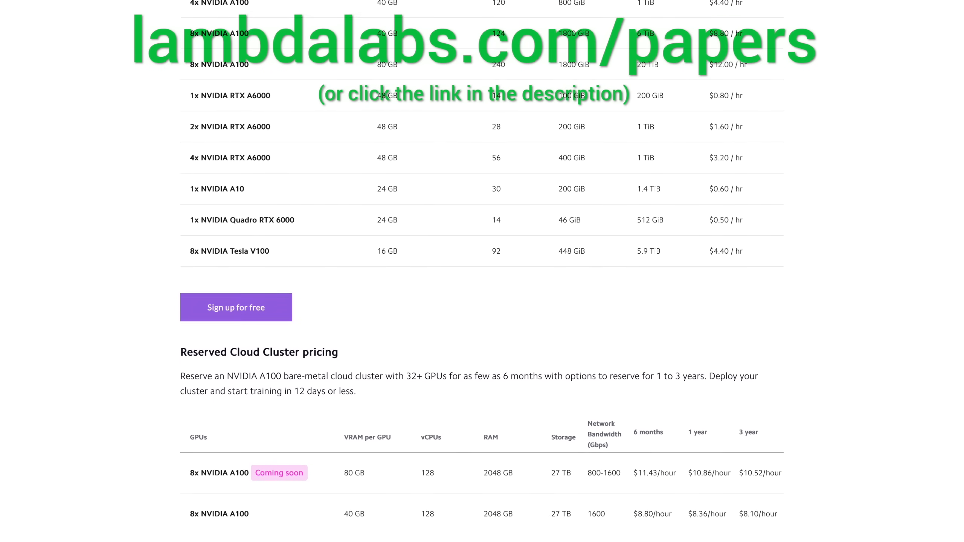
{"action": "scroll", "scroll_direction": "down", "scroll_amount": 3}
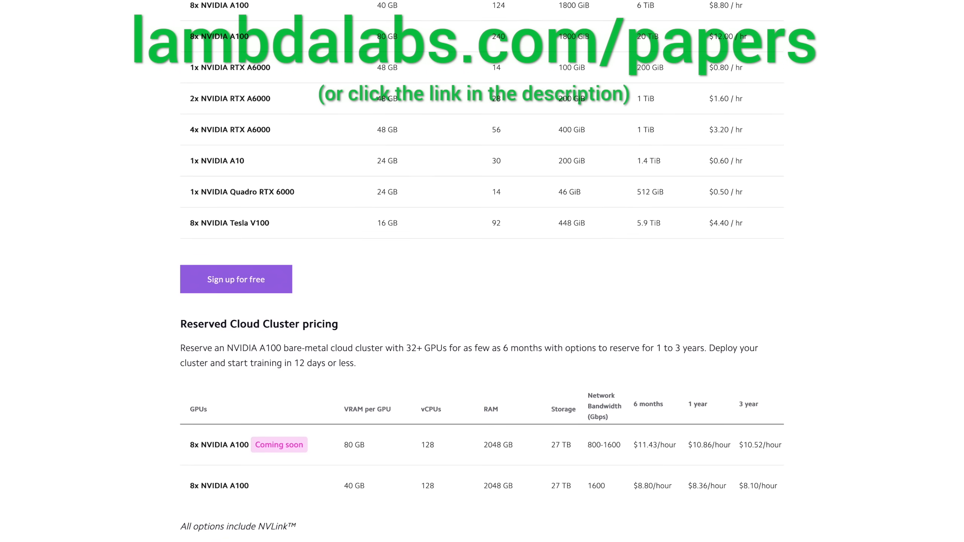
{"action": "scroll", "scroll_direction": "down", "scroll_amount": 3}
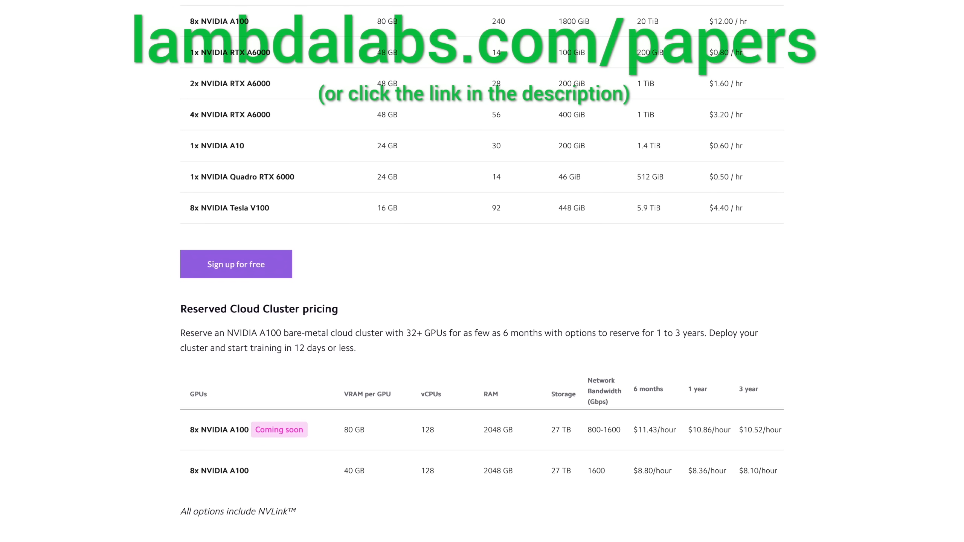
{"action": "scroll", "scroll_direction": "down", "scroll_amount": 3}
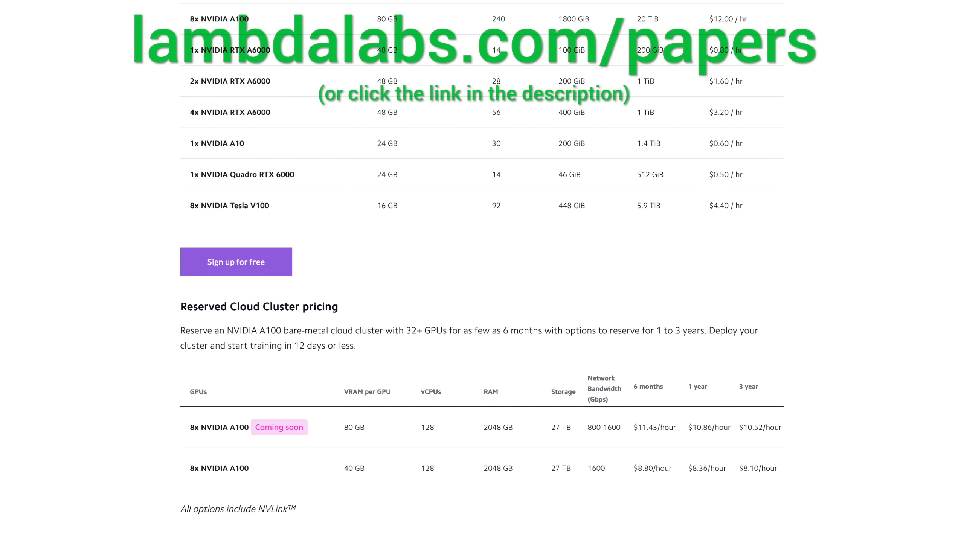